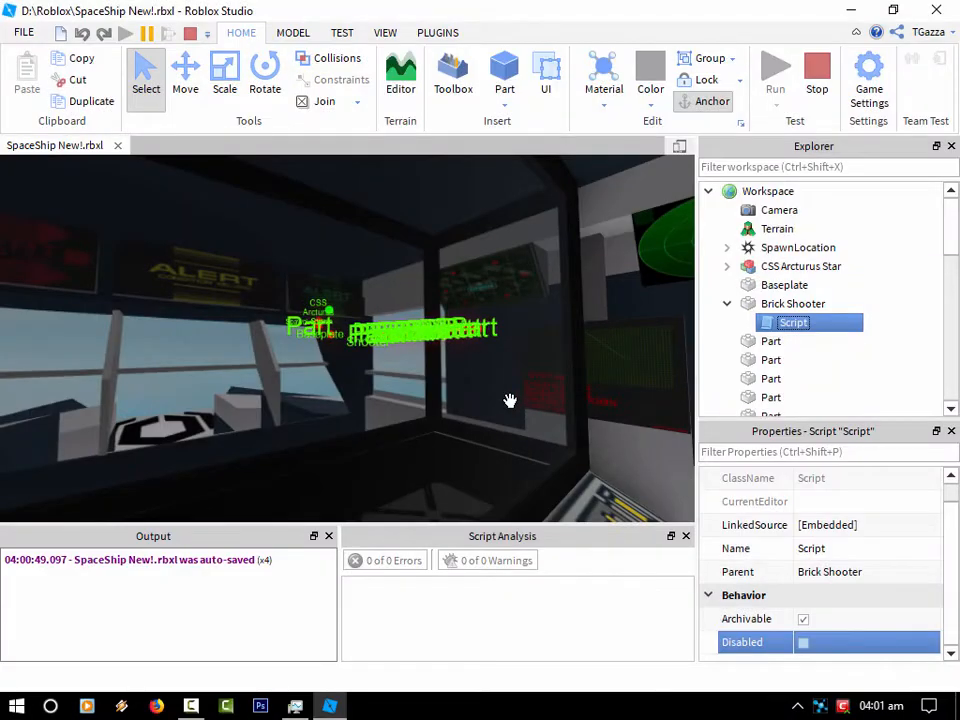
Toggle the Brick Shooter script's Disabled property to rerun it and spawn the labelled arc
left_click(793, 303)
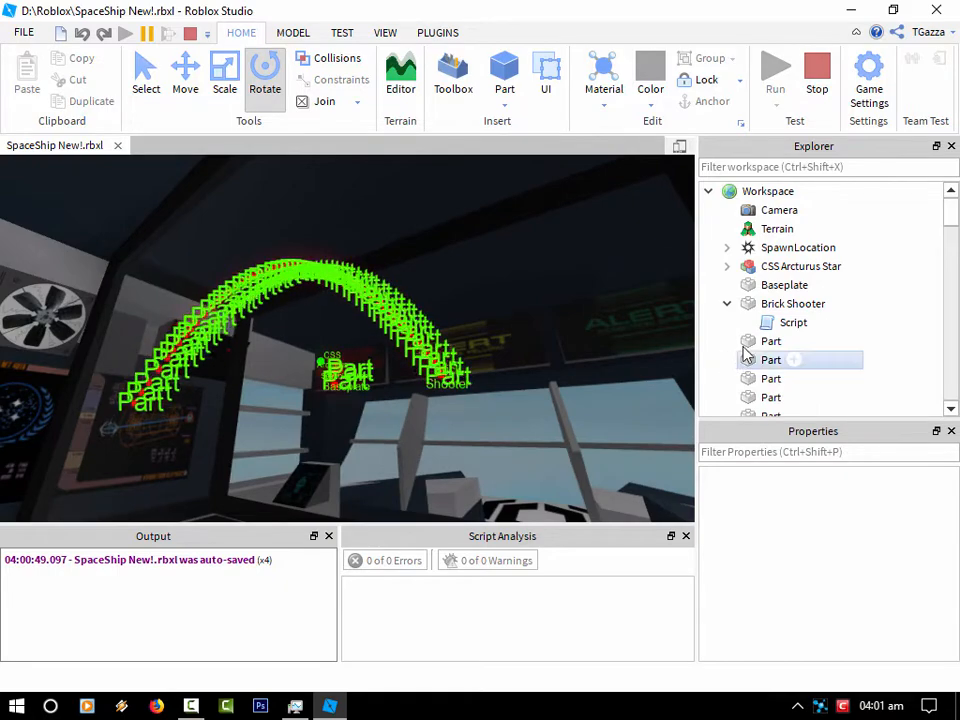
left_click(793, 322)
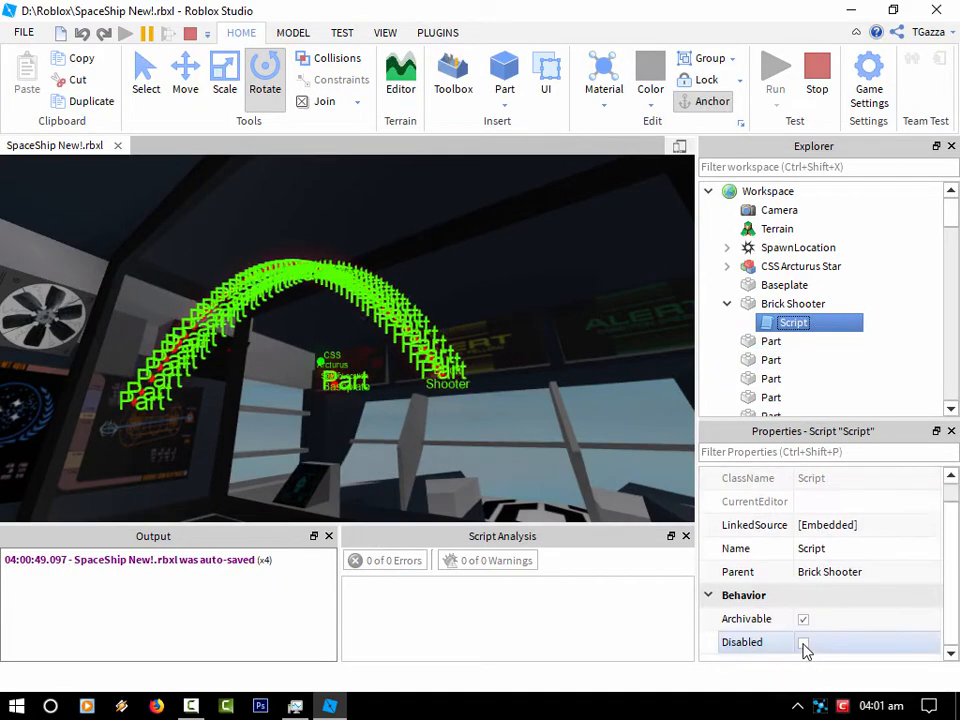
left_click(803, 642)
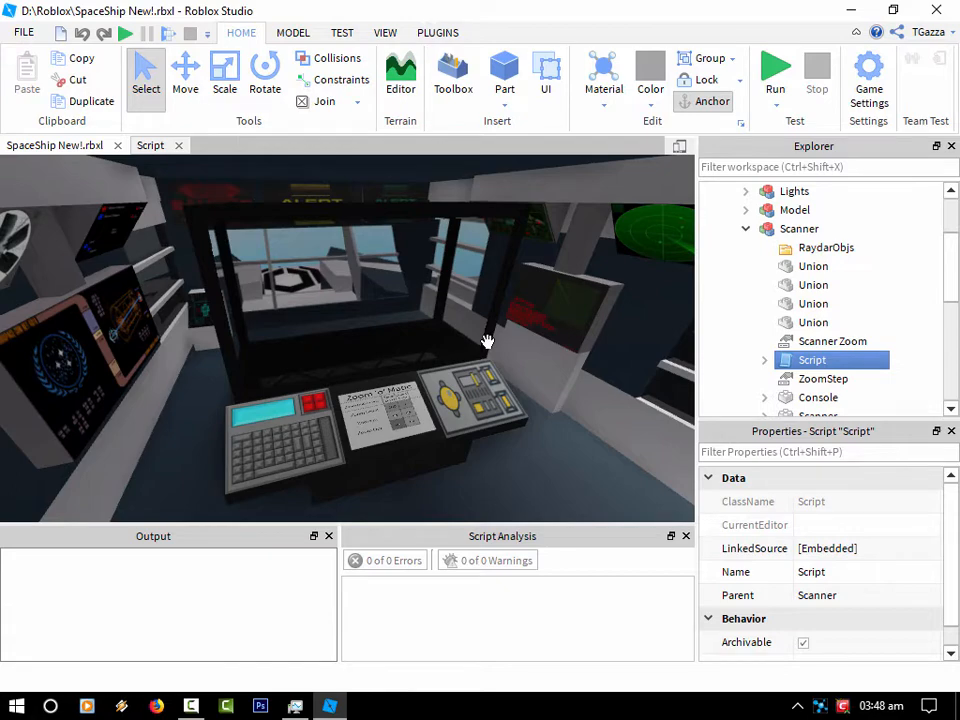
mouse_move(505, 373)
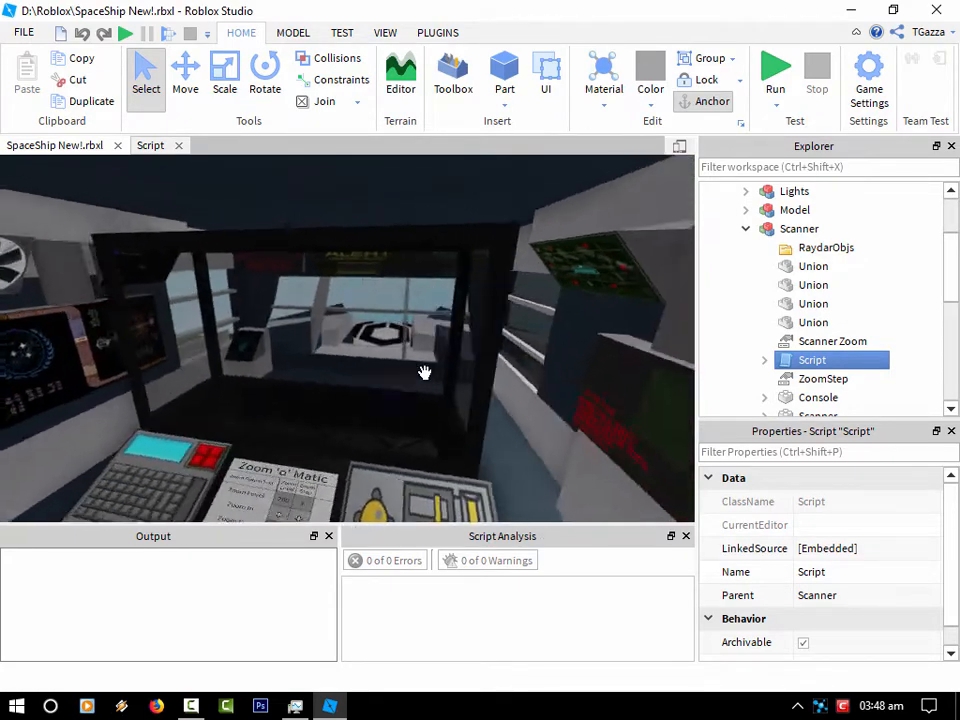
Run the game so the scanner labels Brick Shooter and Baseplate in 3D
left_click(775, 67)
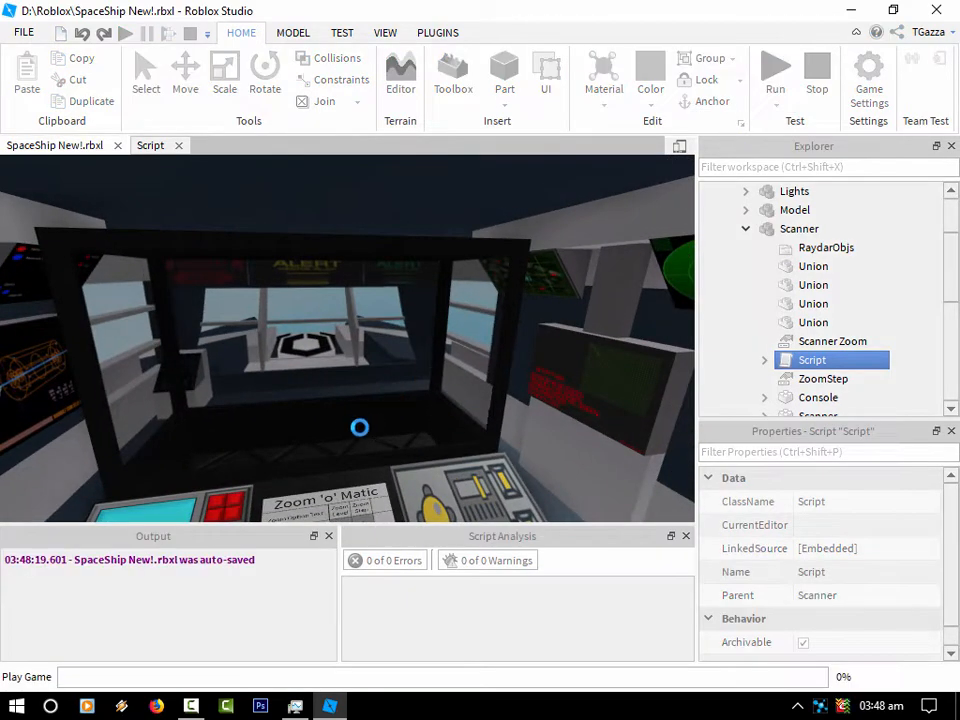
left_click(727, 70)
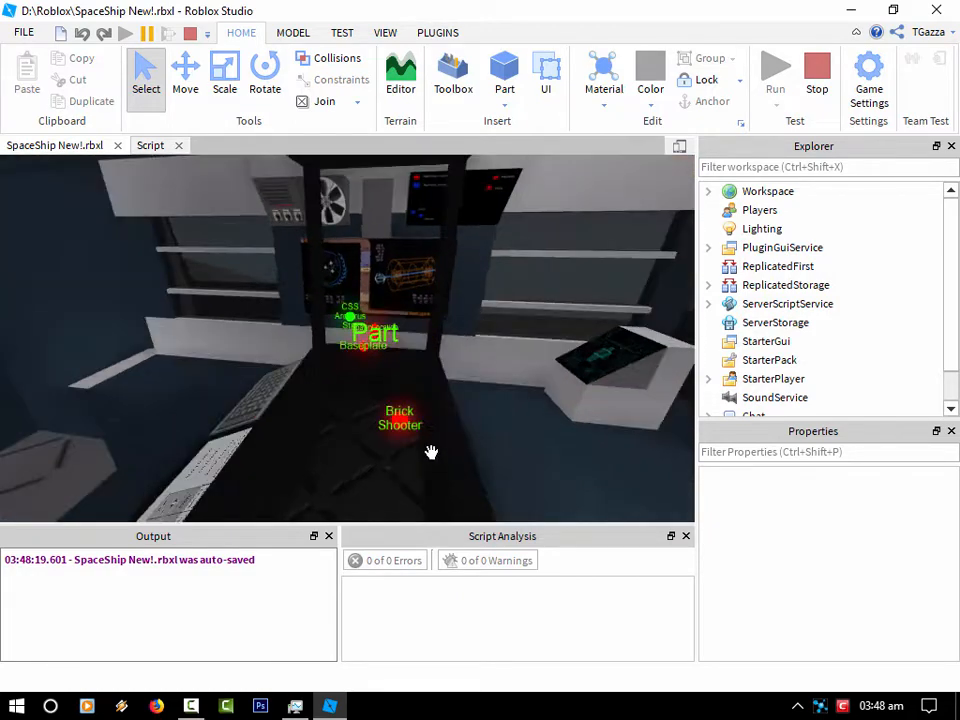
Orbit around the cockpit to bring the Part and Baseplate scanner labels into view
left_click_drag(430, 450, 413, 405)
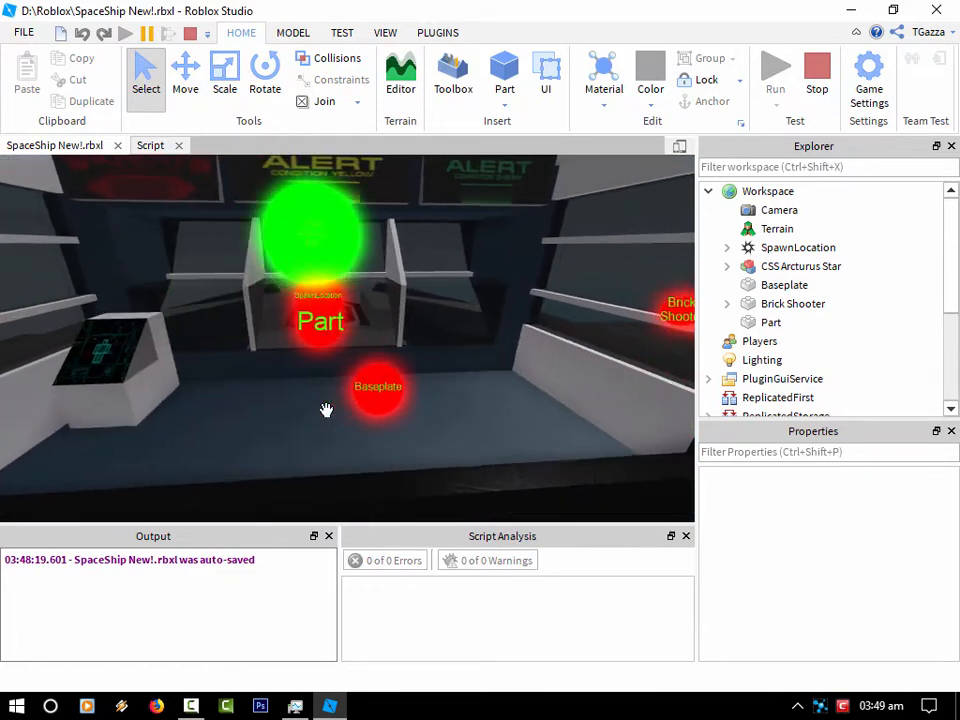
left_click_drag(326, 410, 467, 300)
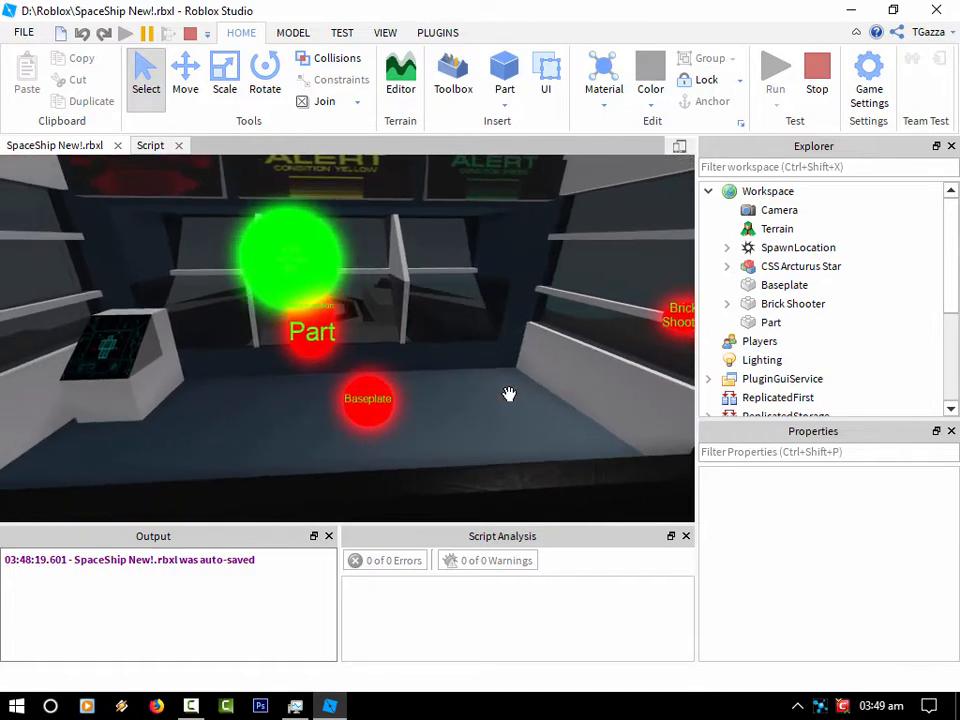
mouse_move(365, 403)
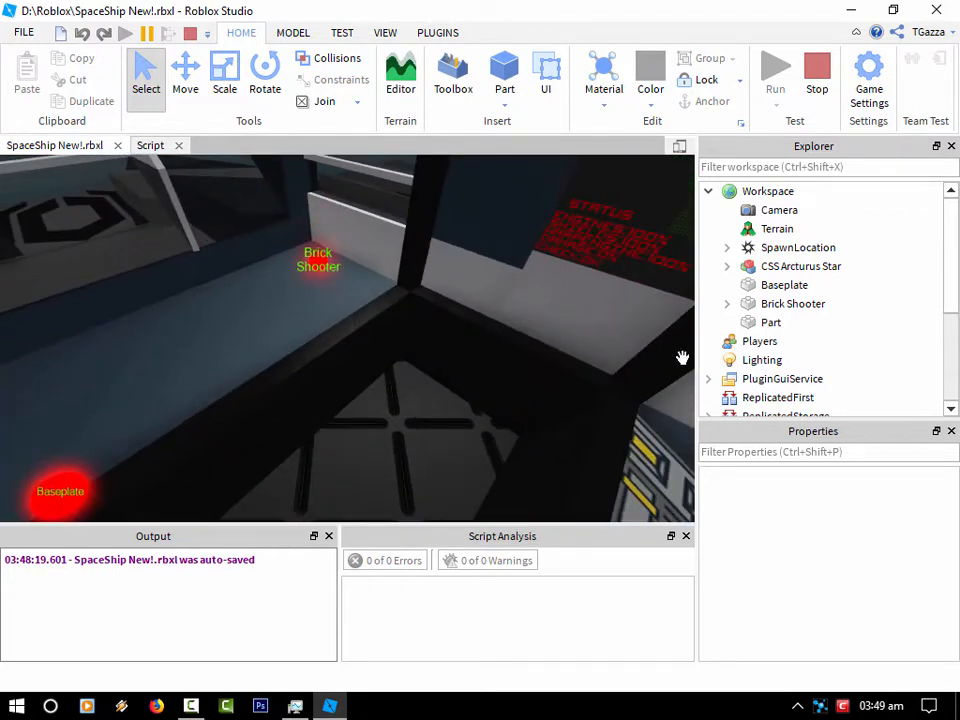
Toggle the Brick Shooter script to spawn new Parts, then select Brick Shooter
left_click(793, 322)
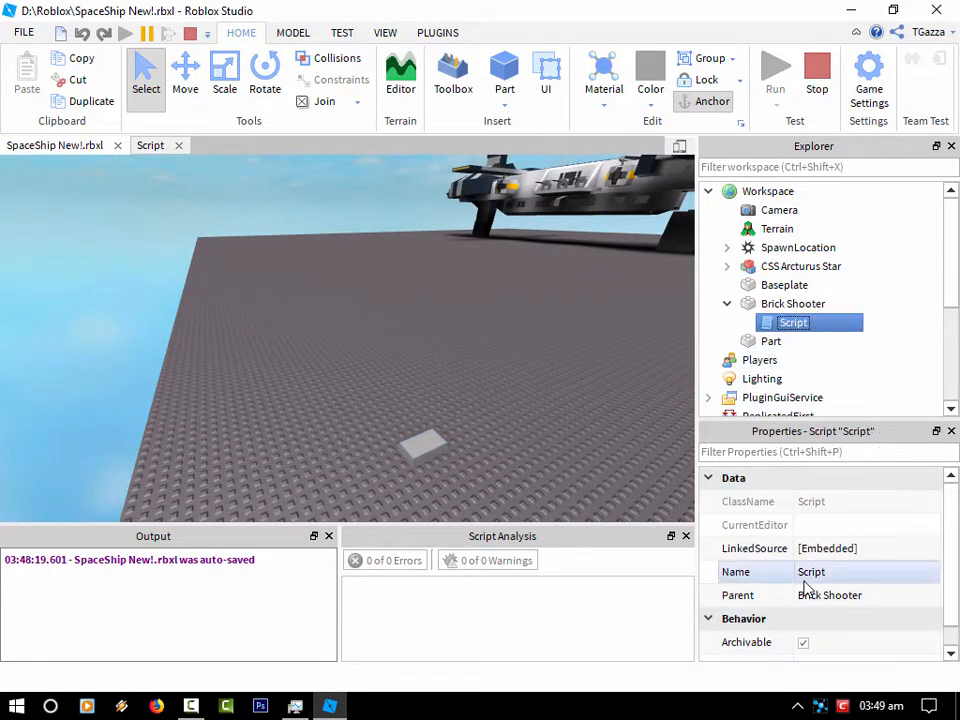
double_click(793, 322)
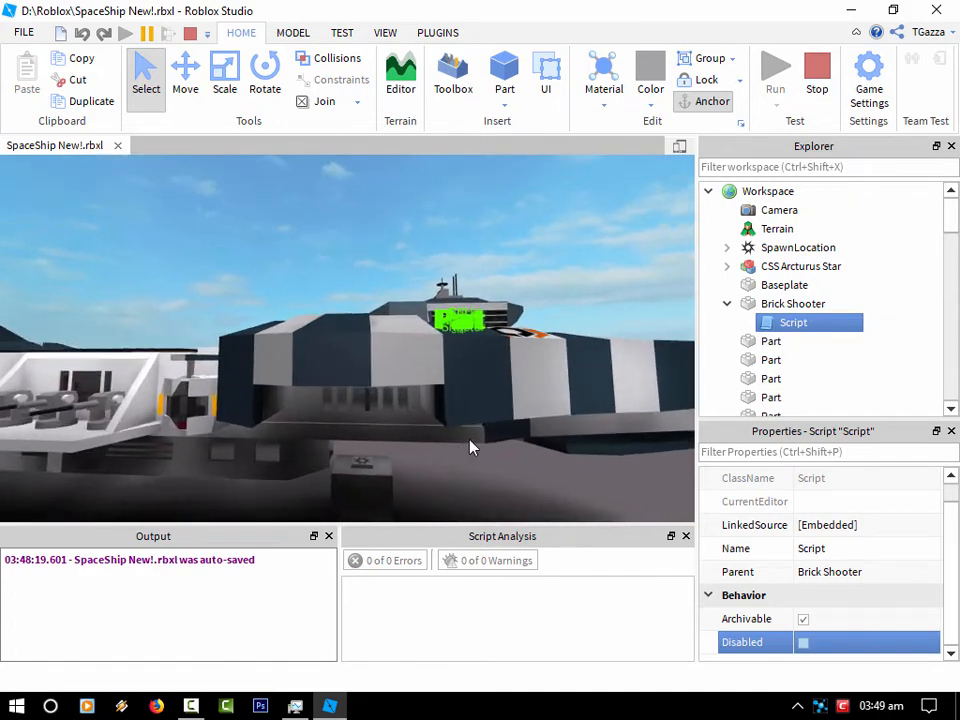
left_click_drag(470, 447, 458, 440)
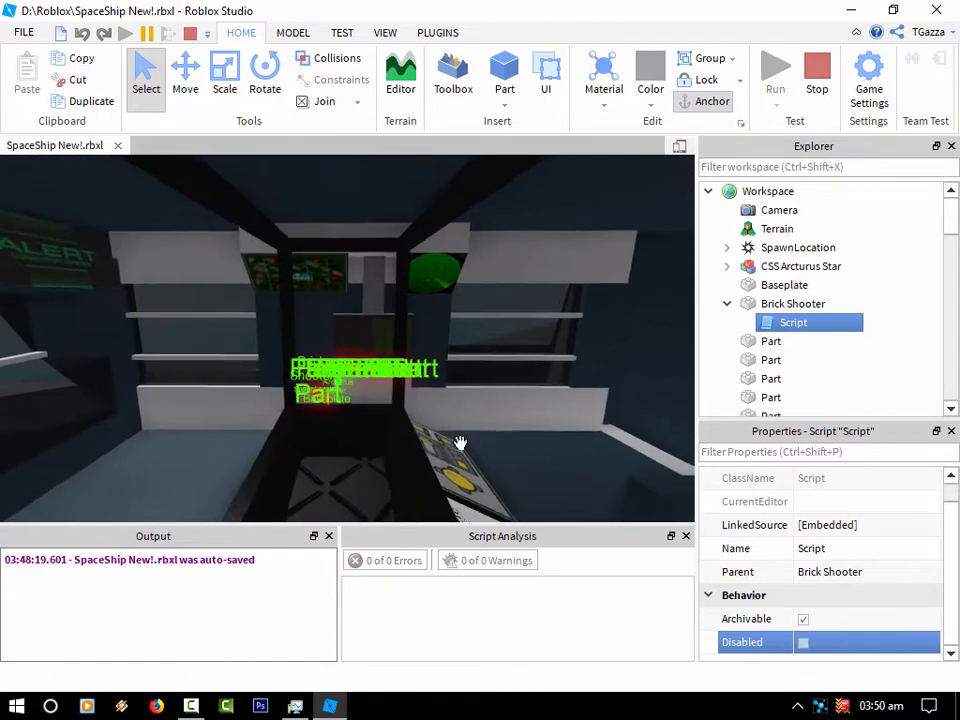
left_click(793, 303)
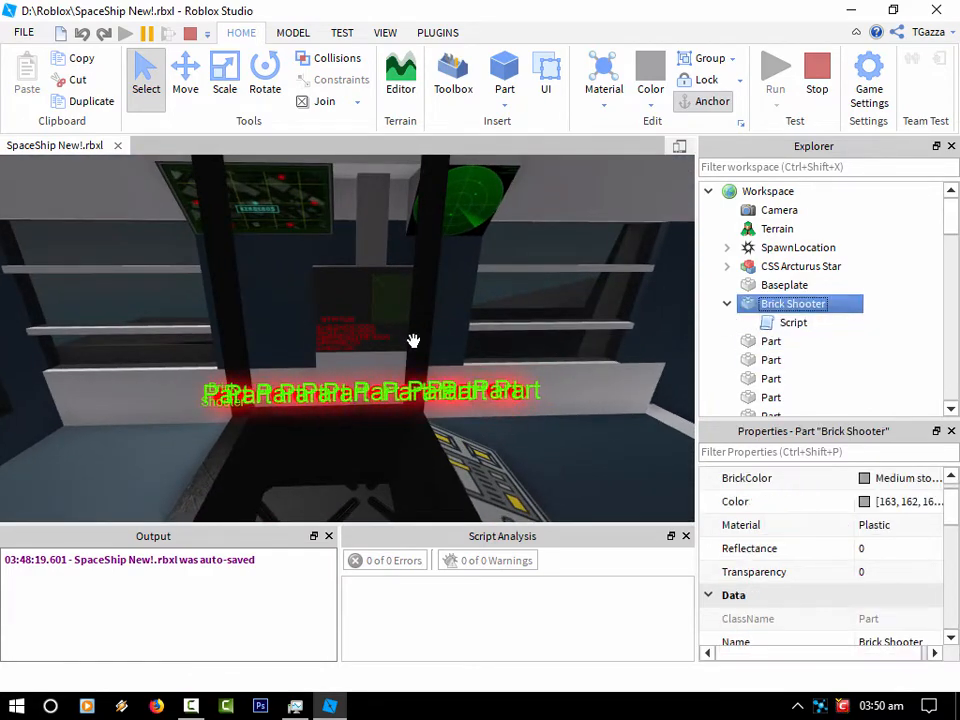
Stop the running test to return to edit mode
left_click(265, 75)
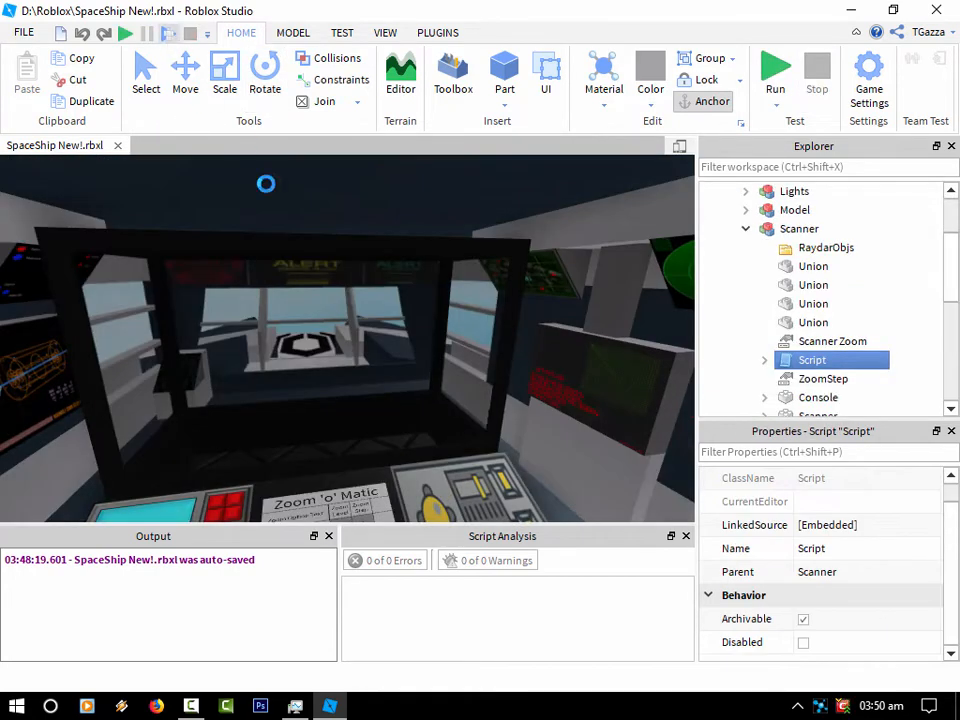
Start a Play test with a character inside the cockpit
left_click(775, 67)
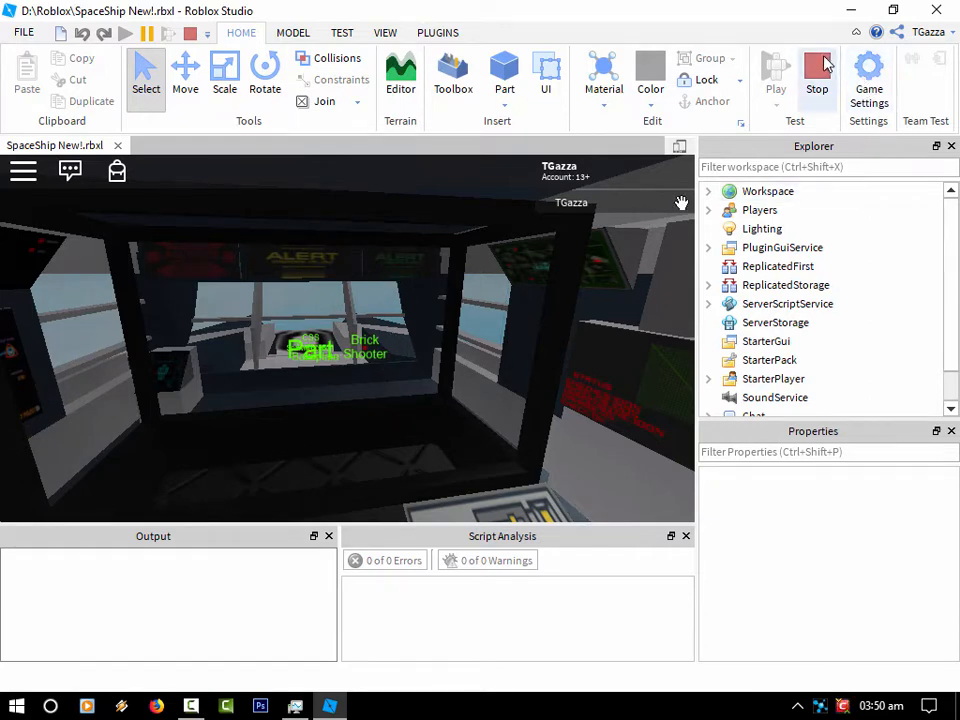
mouse_move(817, 75)
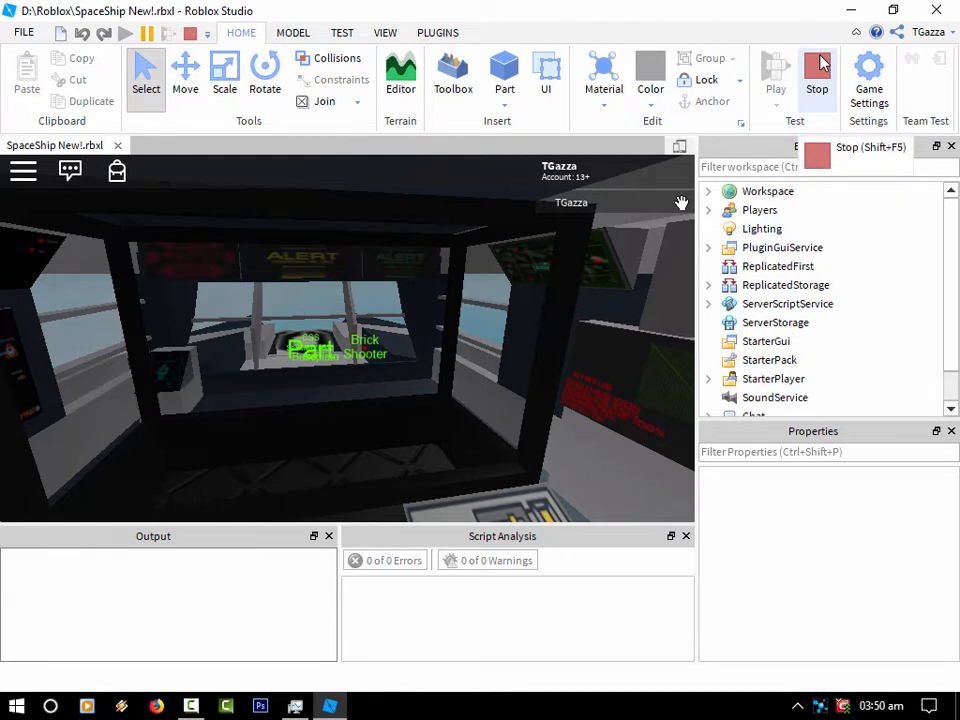
mouse_move(818, 65)
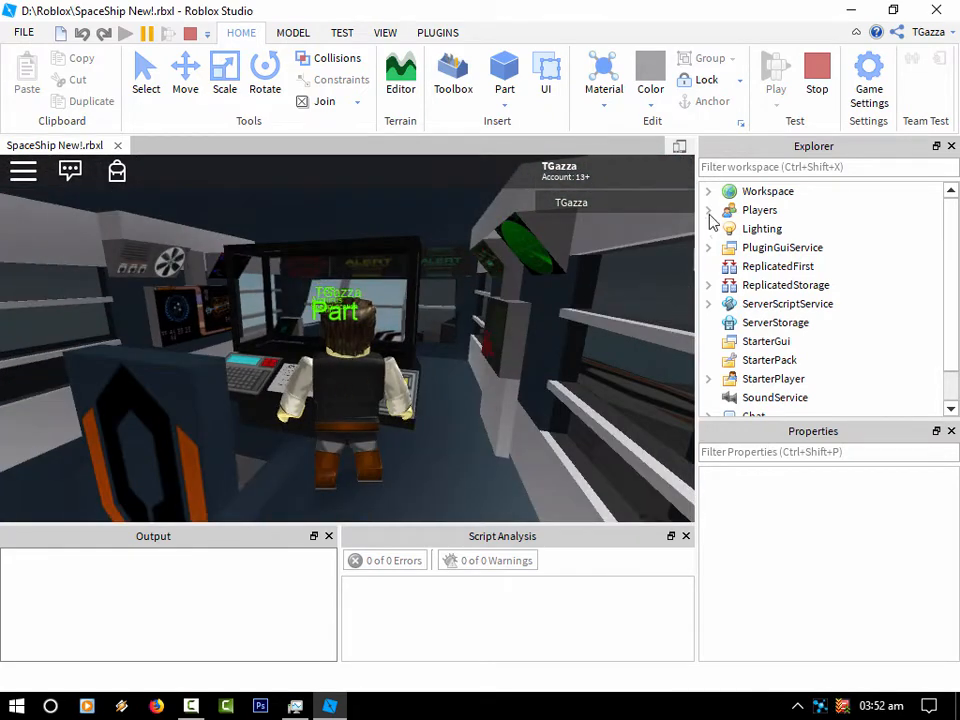
Expand Workspace and the avatar model to show LeftFoot and LeftHand, then collapse it
left_click(708, 191)
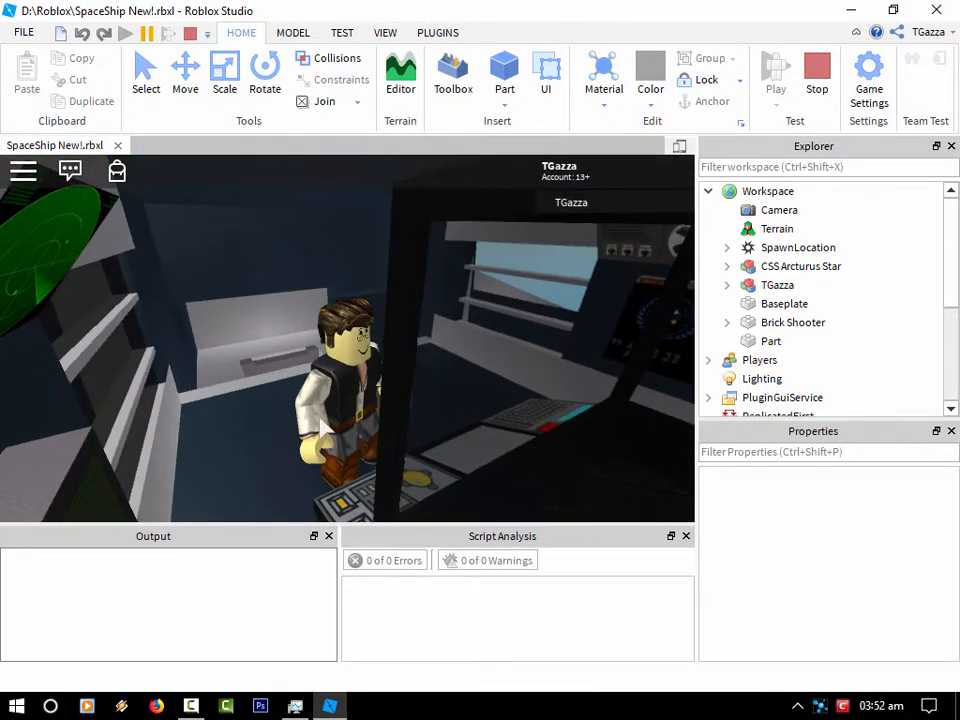
left_click(784, 303)
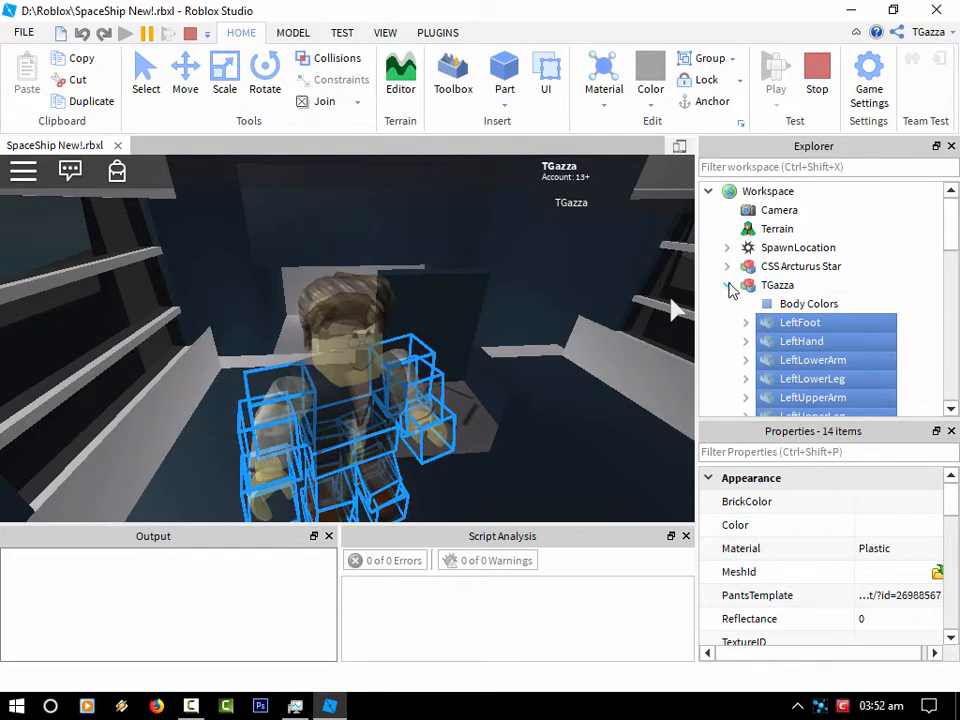
left_click(728, 285)
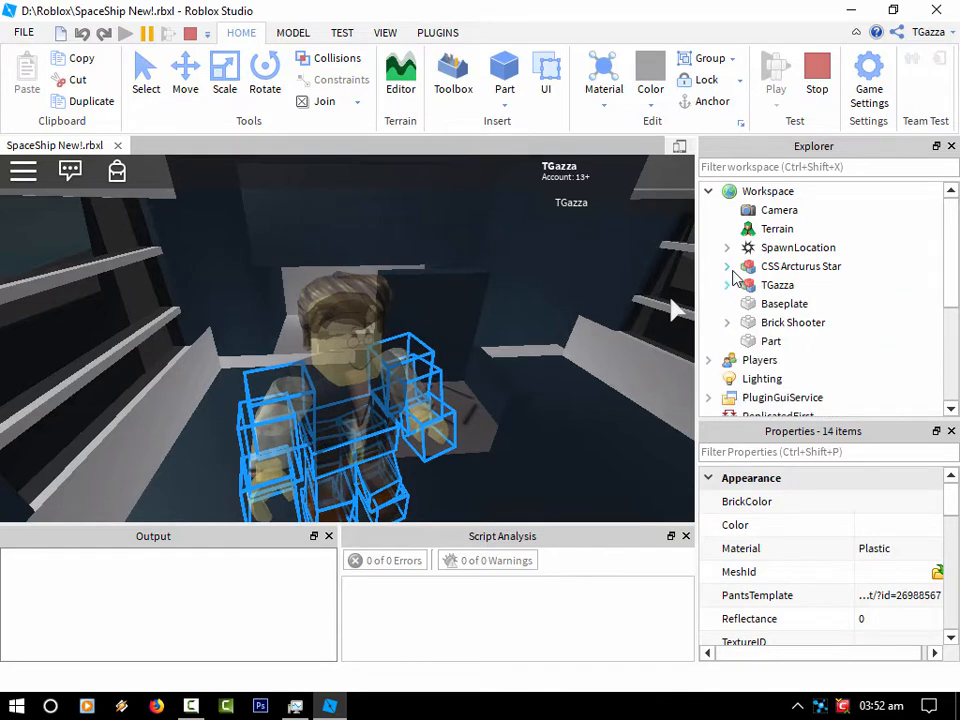
Stop the play test and start Run mode without a character
left_click(727, 266)
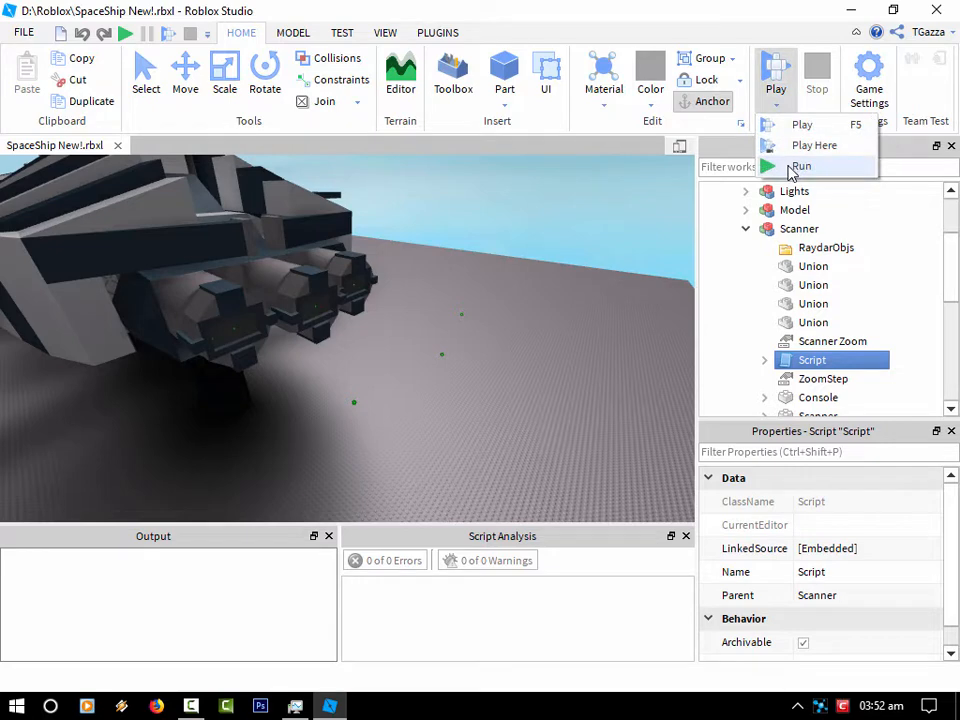
left_click(801, 166)
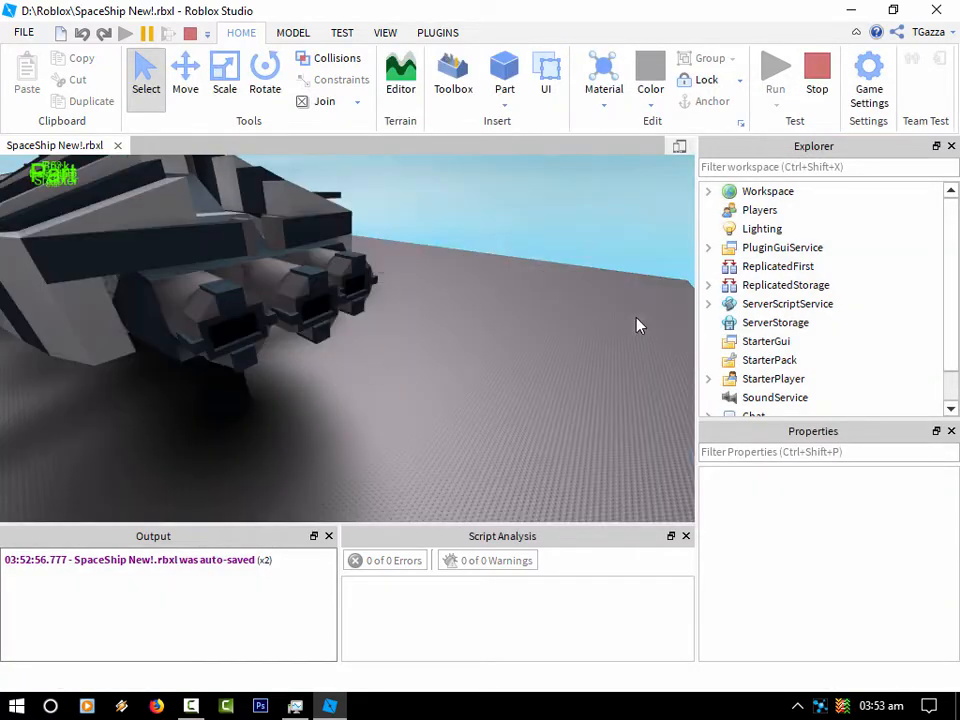
Expand CSS Arcturus Star's Engines and select the black Engine Color value
left_click(708, 191)
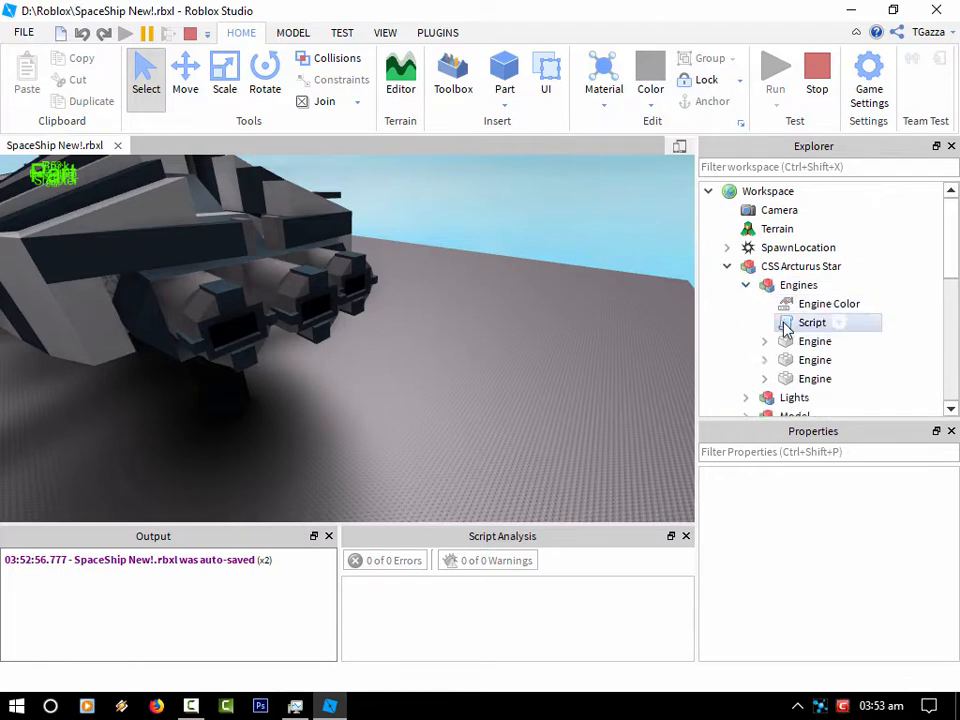
left_click(829, 303)
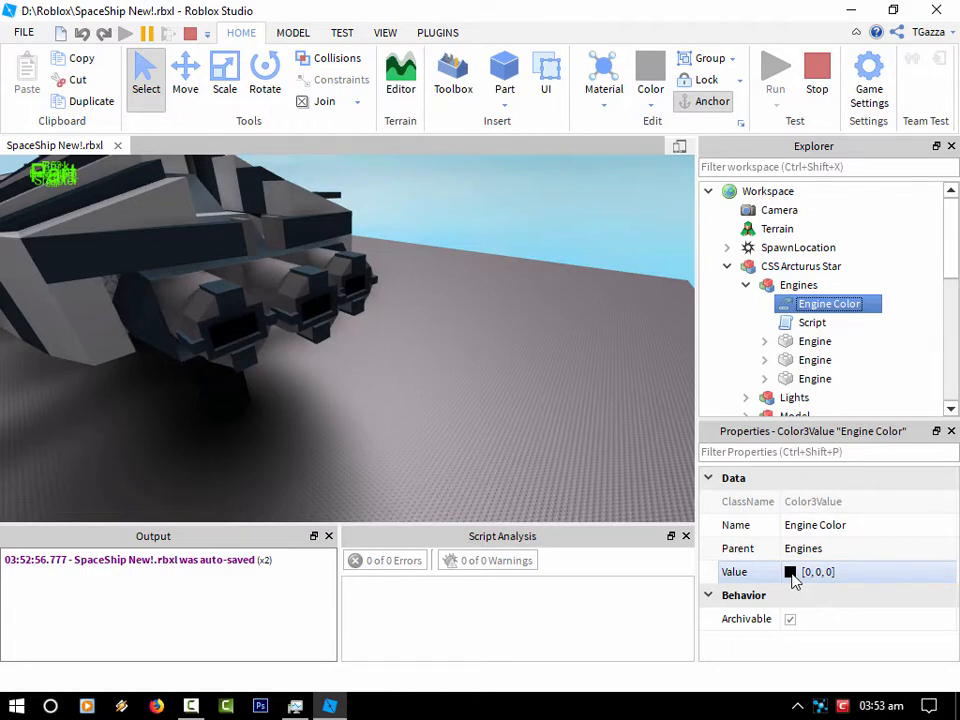
Set Engine Color to purple #8331ff [131, 49, 255] in the Select Color dialog
left_click(791, 571)
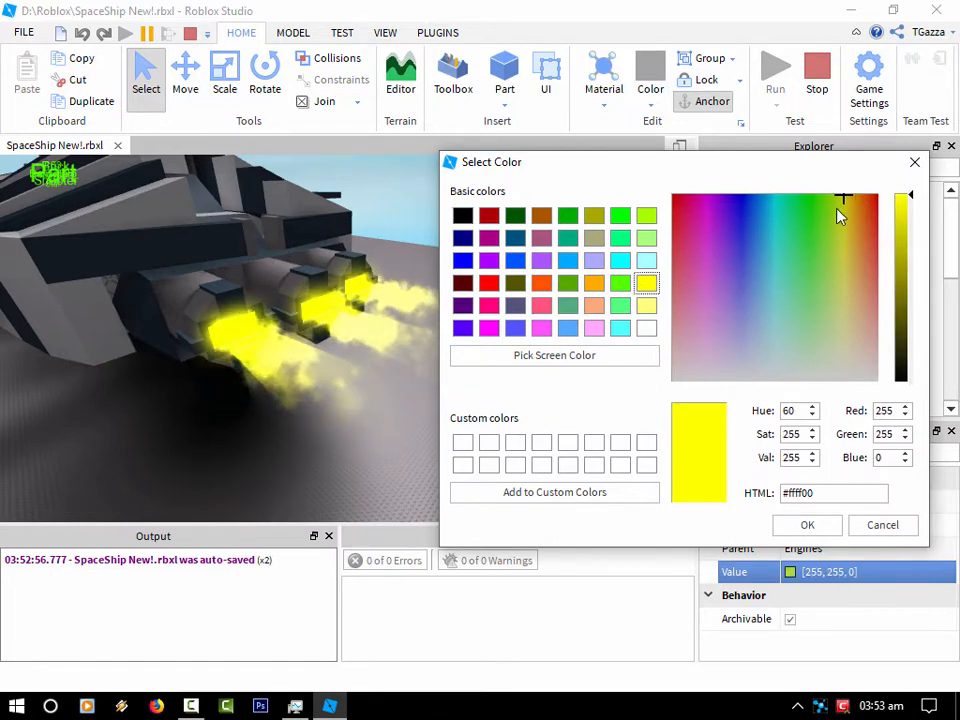
left_click(707, 220)
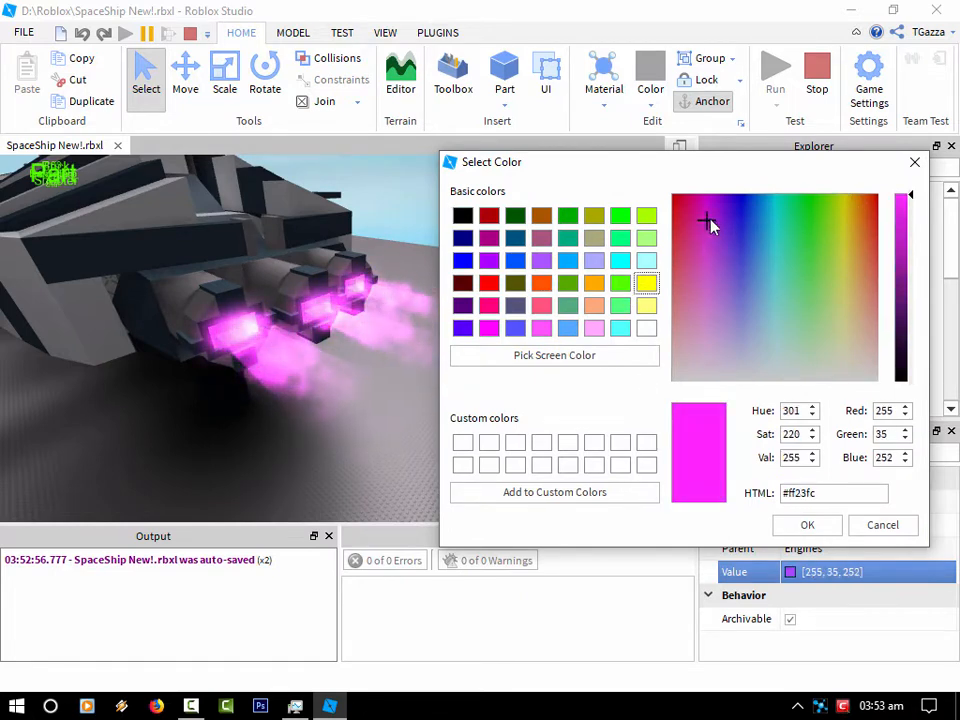
left_click(703, 224)
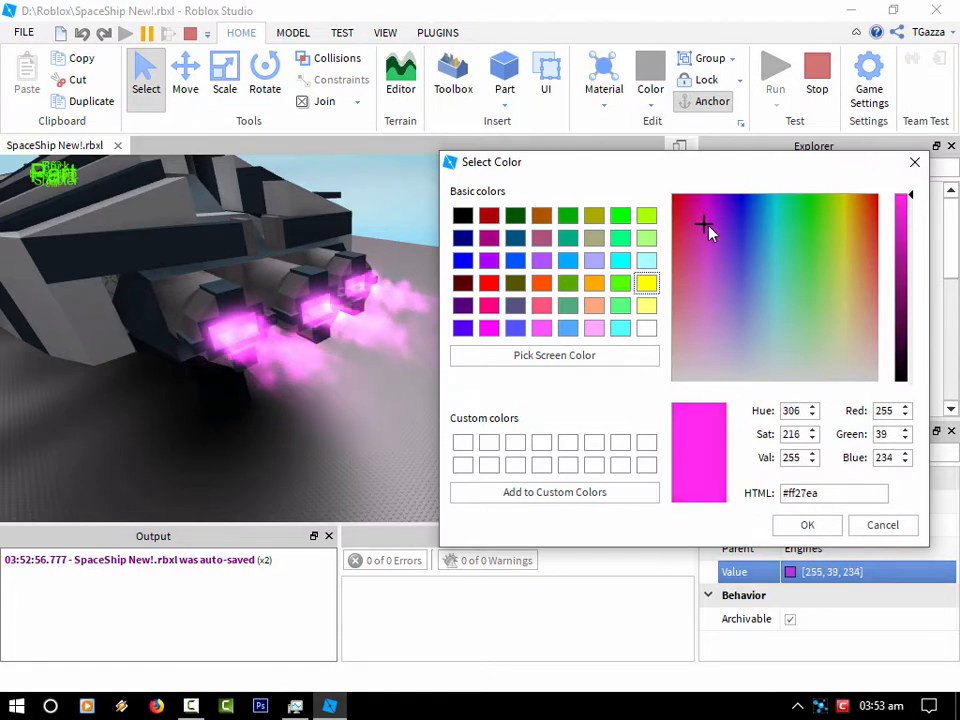
left_click(733, 247)
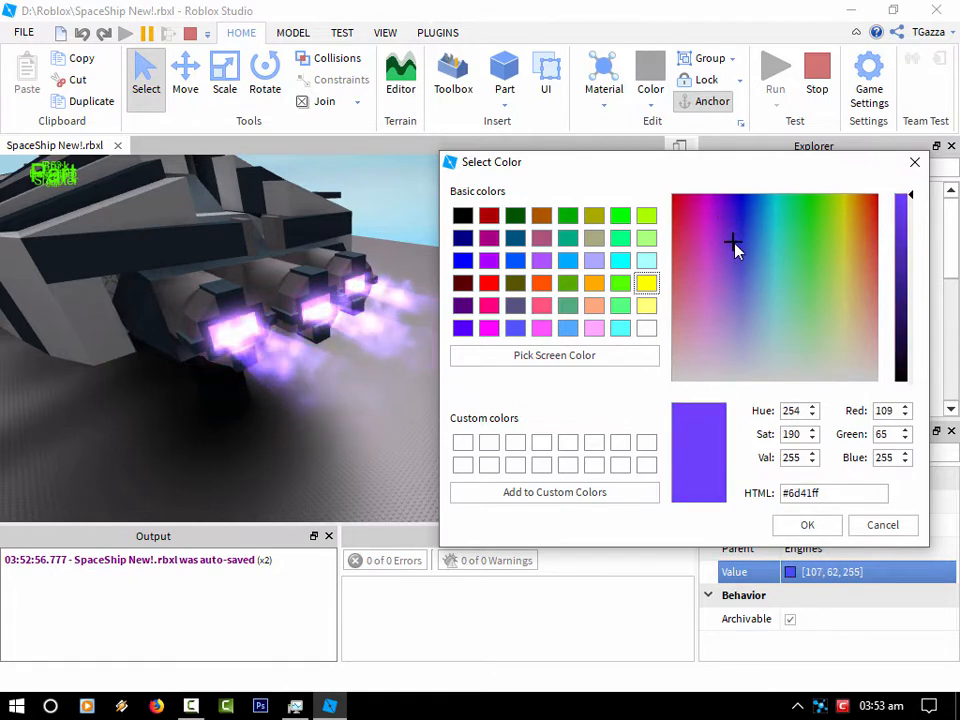
left_click(727, 231)
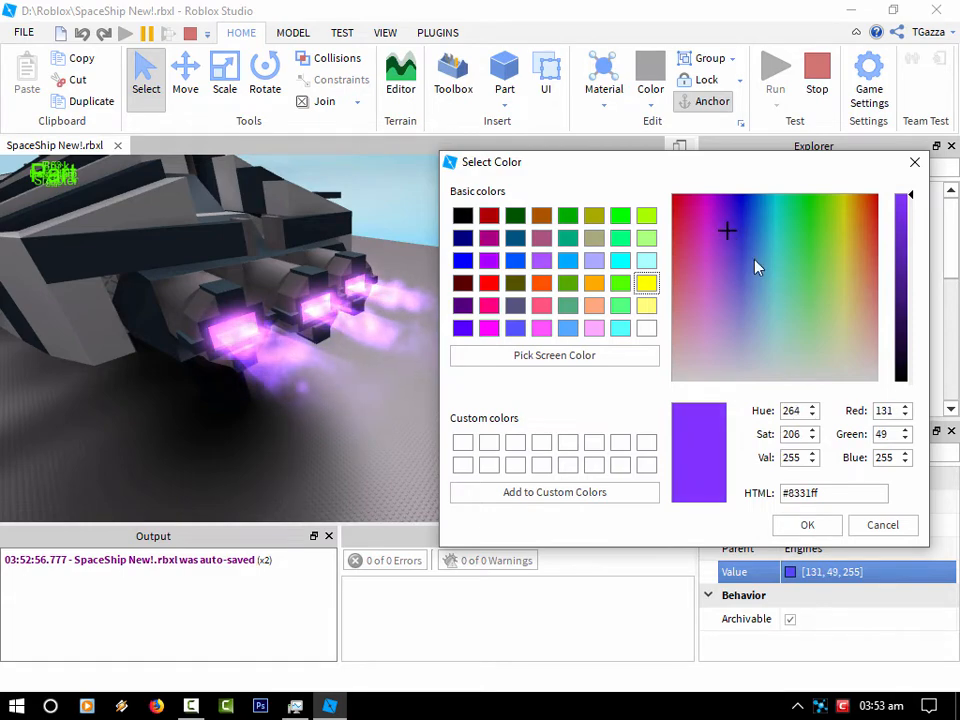
left_click(806, 525)
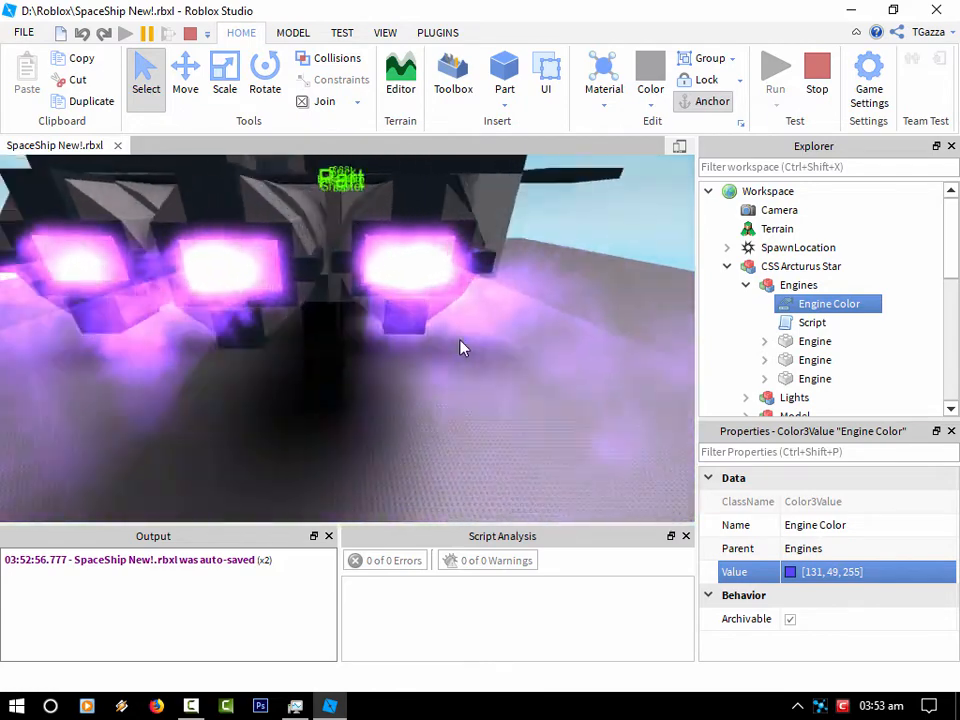
Expand one Engine and inspect its Beam, ParticleEmitter, Engine part and Script
left_click_drag(463, 347, 485, 332)
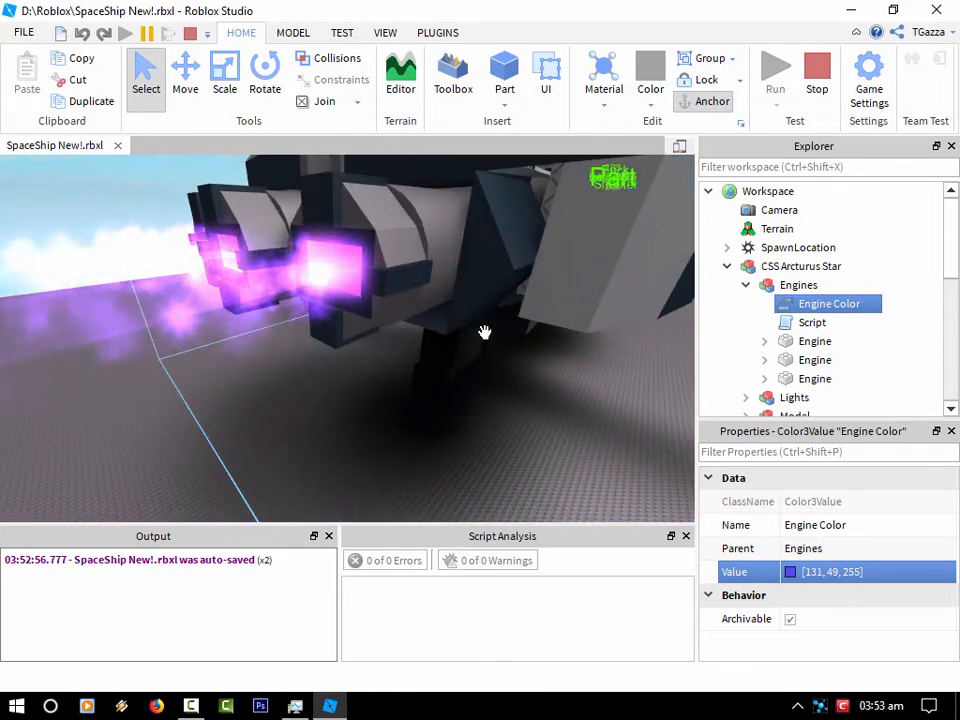
left_click(765, 341)
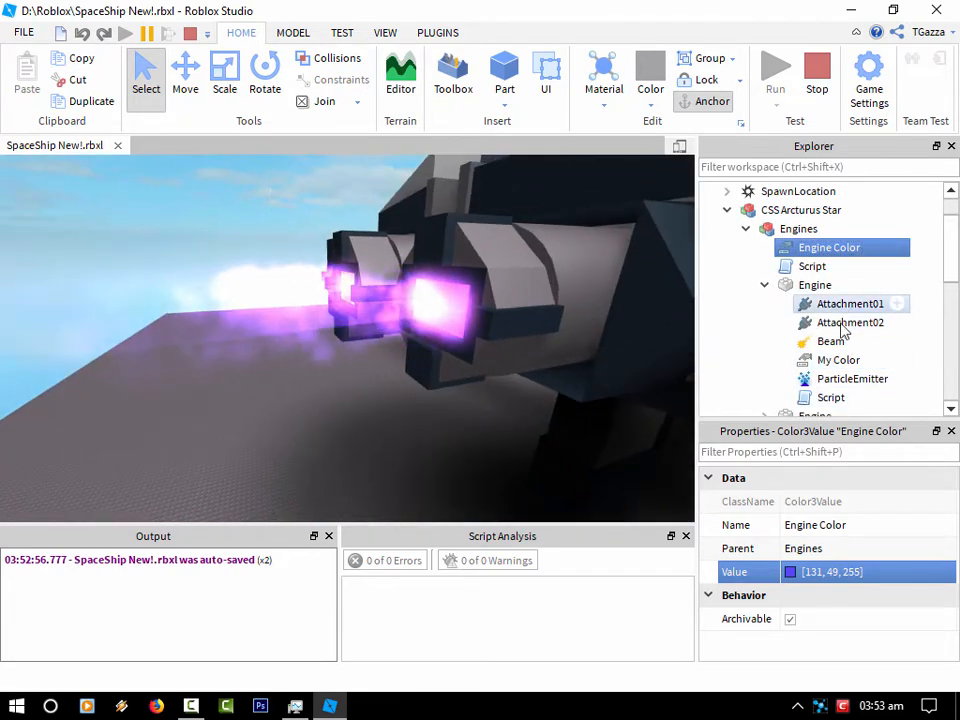
left_click(831, 341)
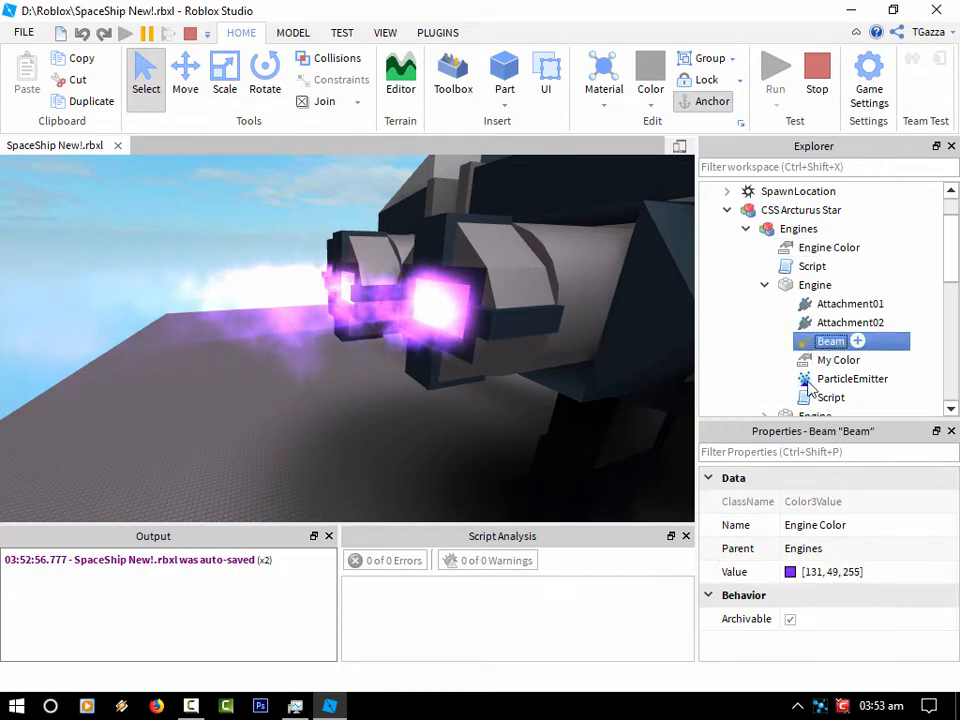
left_click(852, 378)
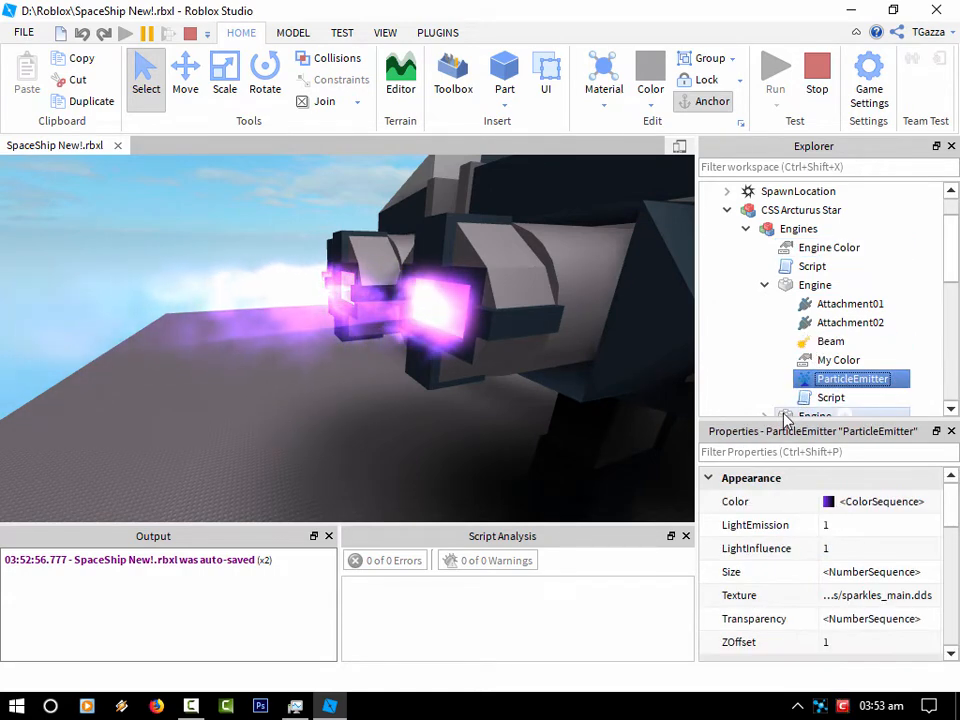
left_click(814, 285)
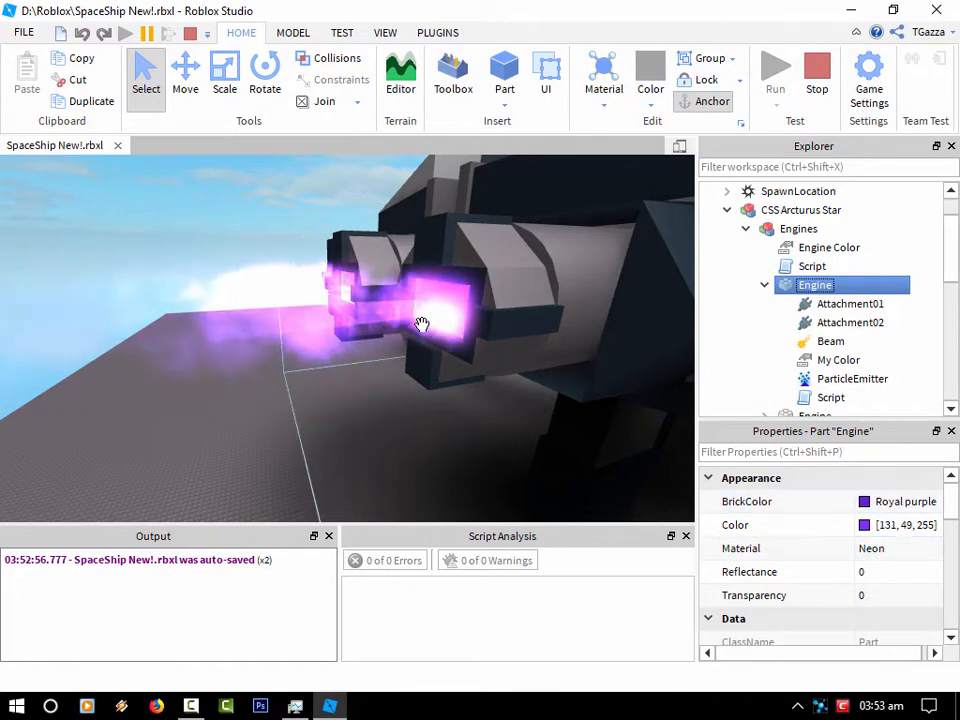
left_click(831, 397)
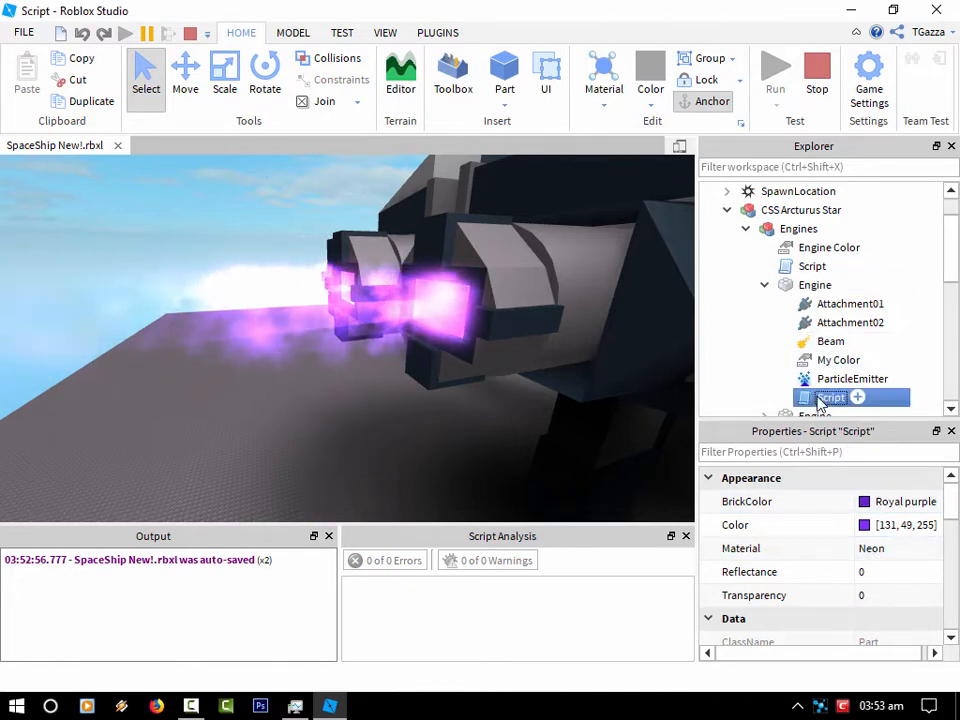
Open the engine colour script and Engines script, check My Color, return to SpaceShip
double_click(830, 397)
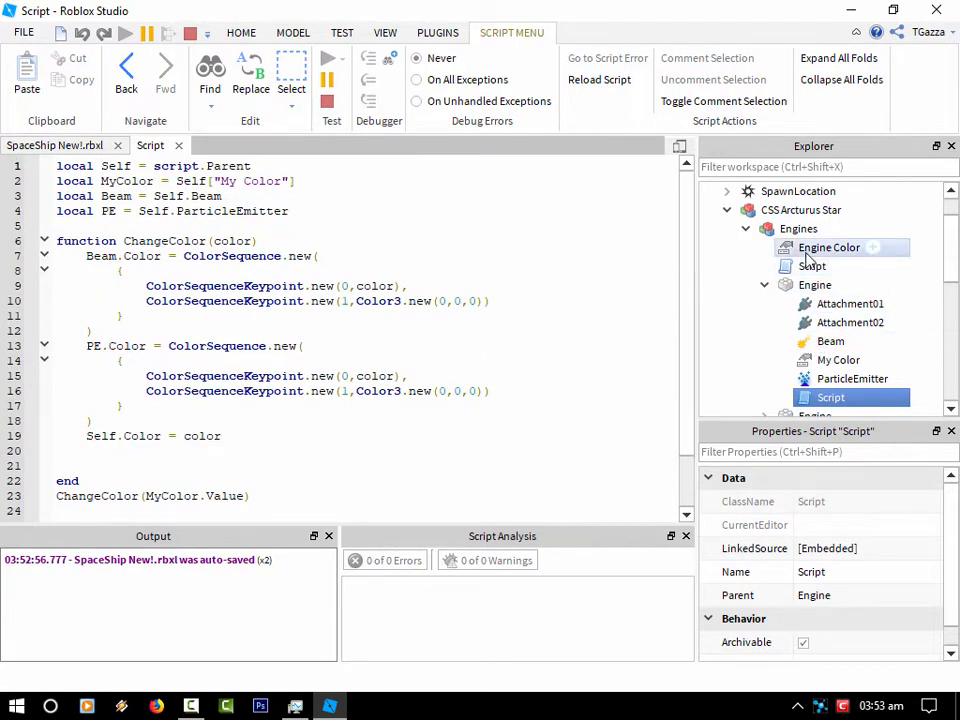
left_click(838, 359)
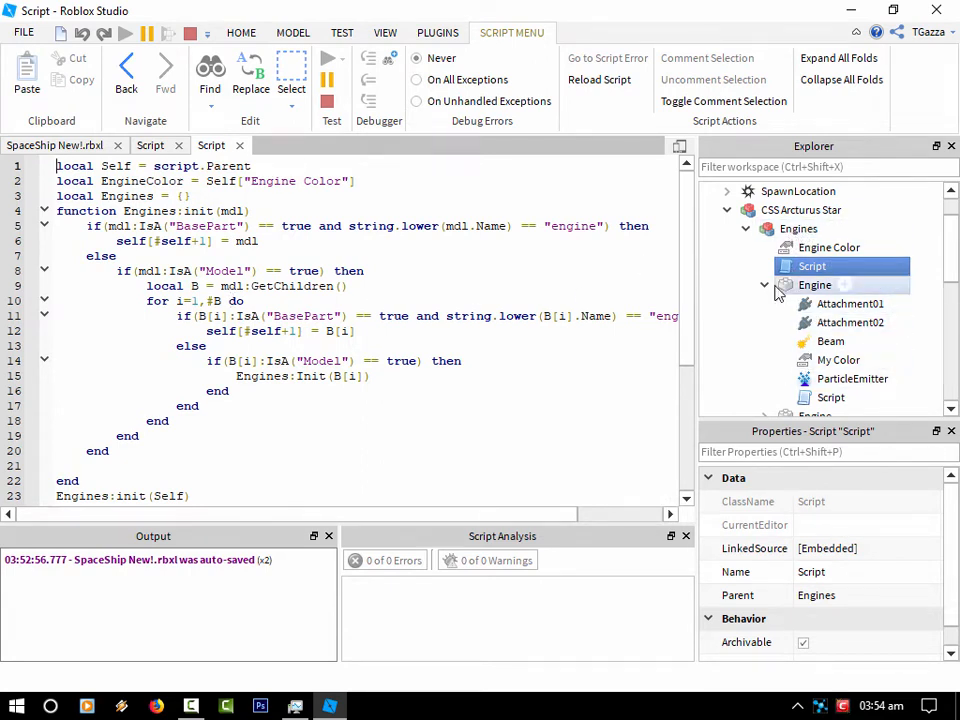
left_click(814, 284)
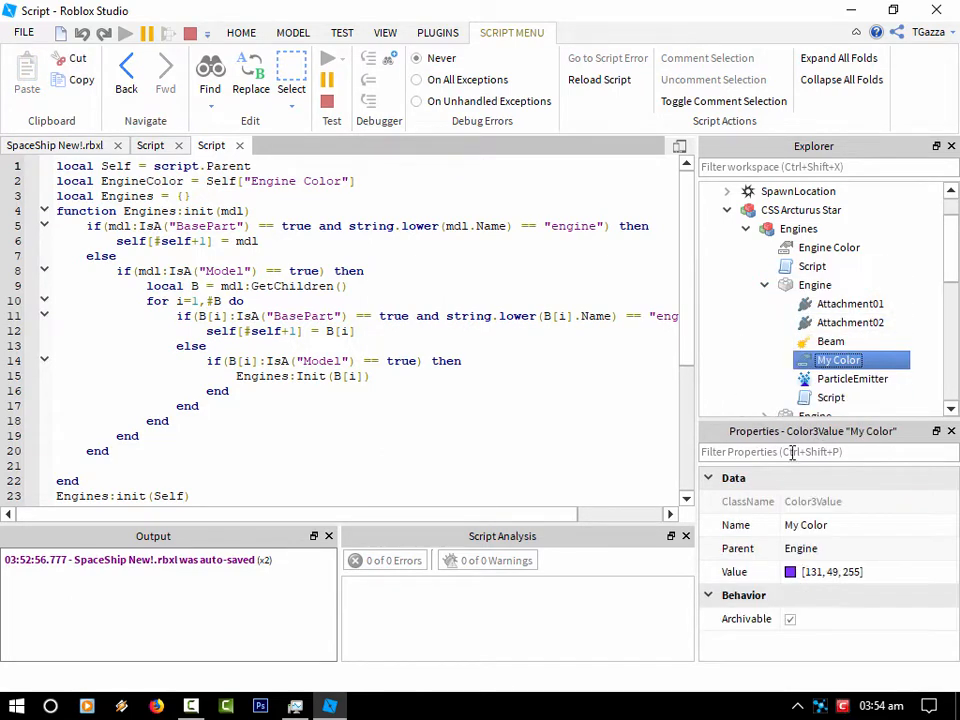
left_click(828, 247)
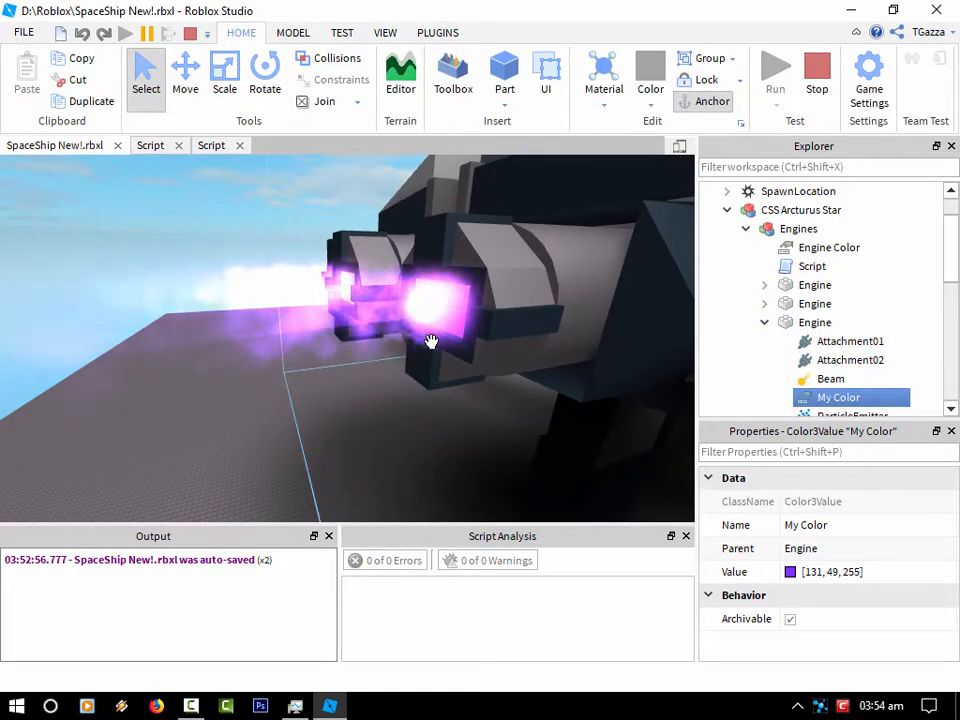
Try white, red and teal flame colours on the middle engine's My Color value
left_click(812, 266)
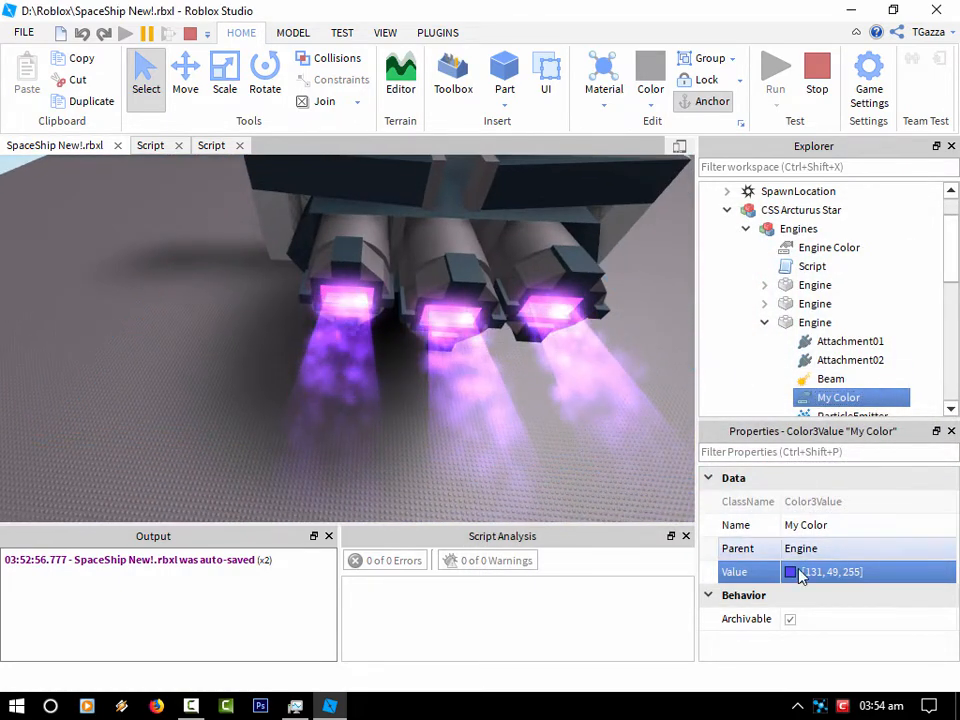
left_click(790, 571)
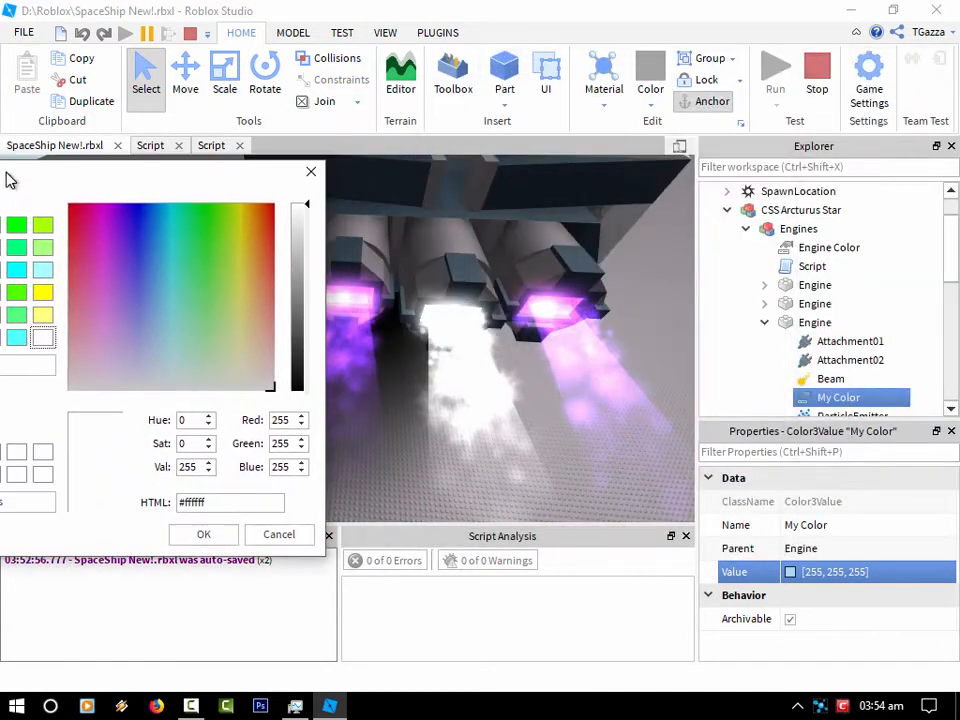
left_click(203, 534)
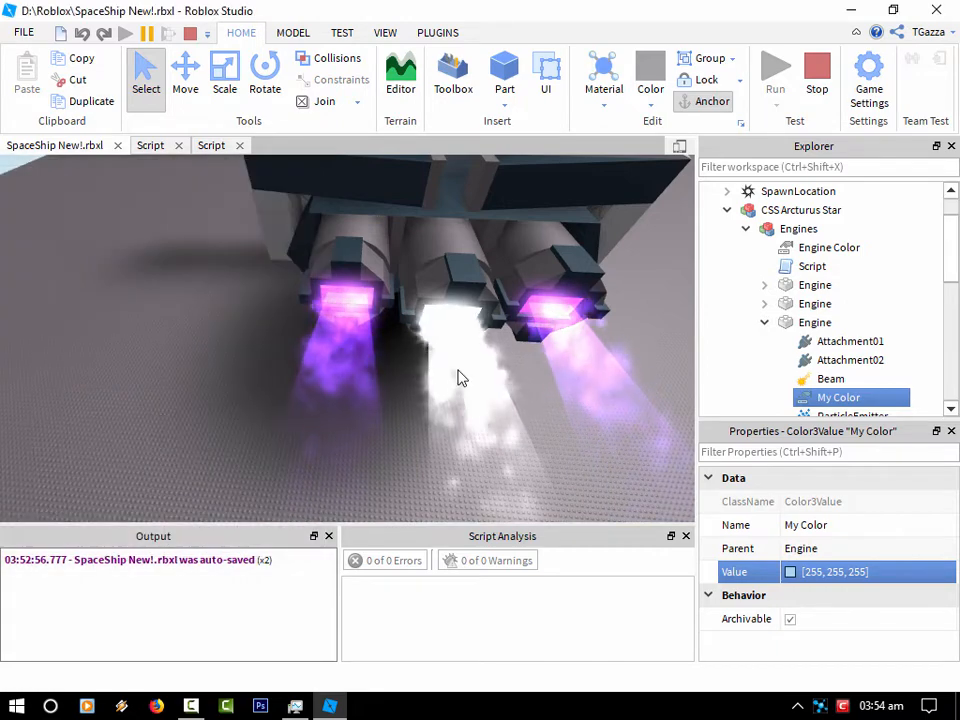
left_click(790, 571)
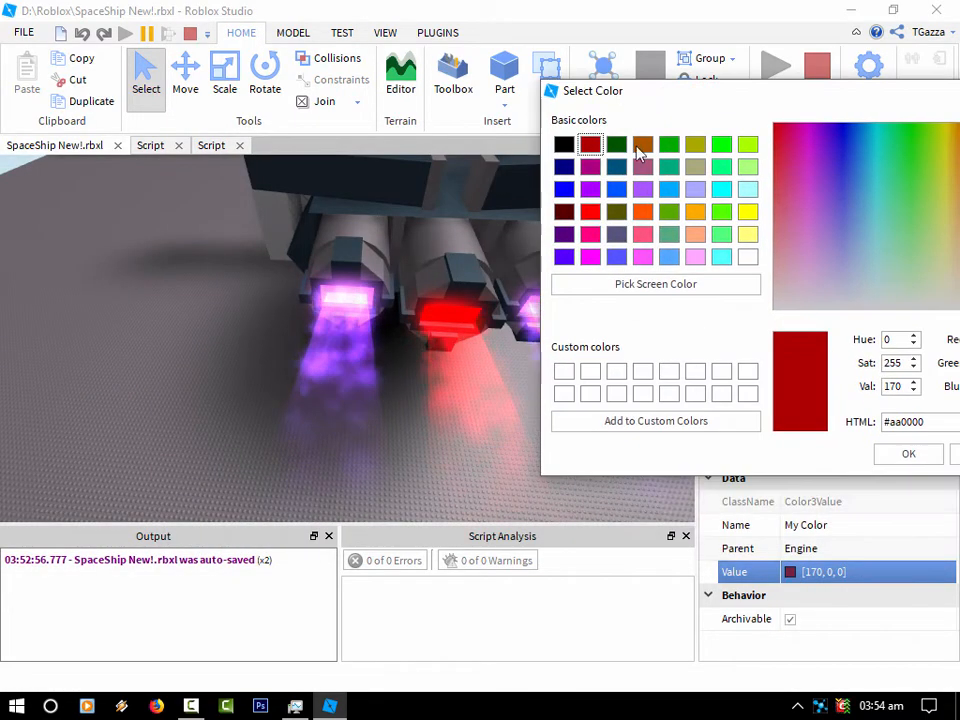
left_click(878, 179)
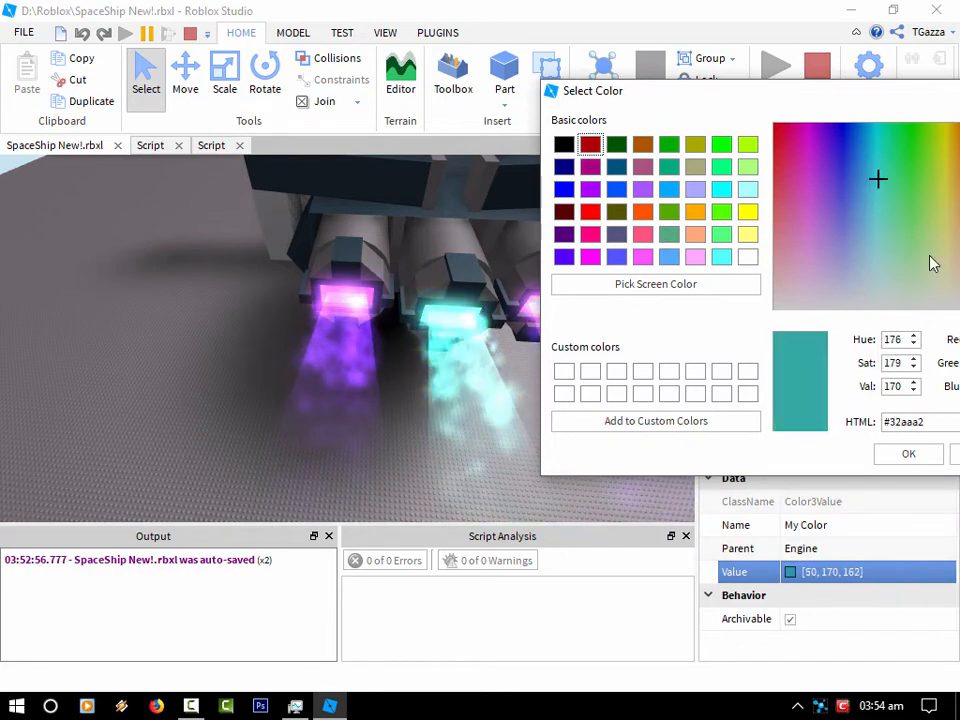
left_click(833, 240)
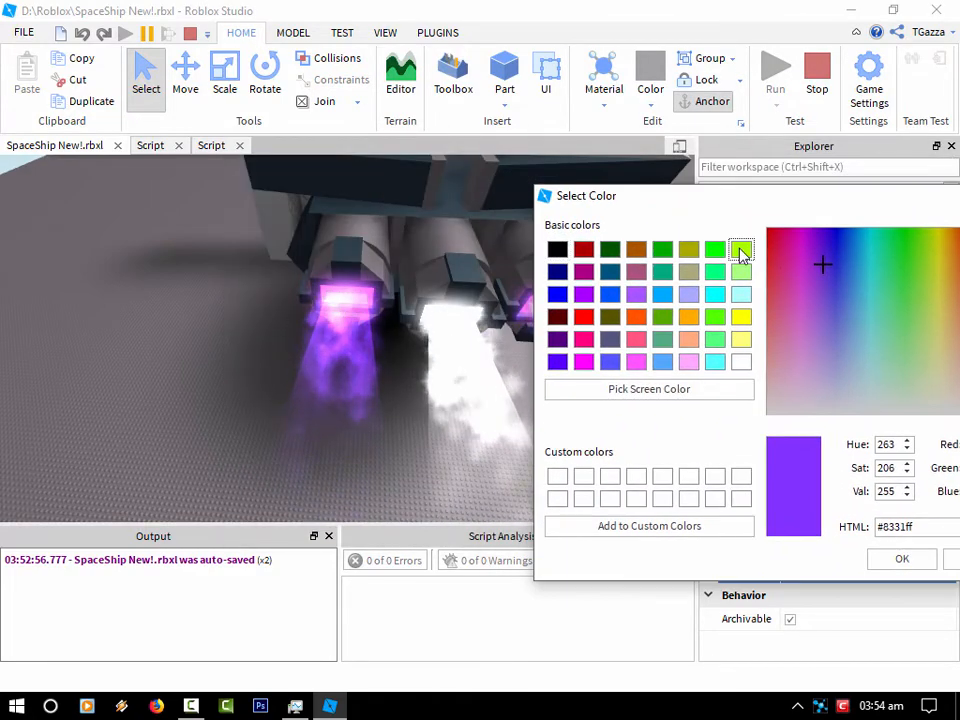
left_click(636, 293)
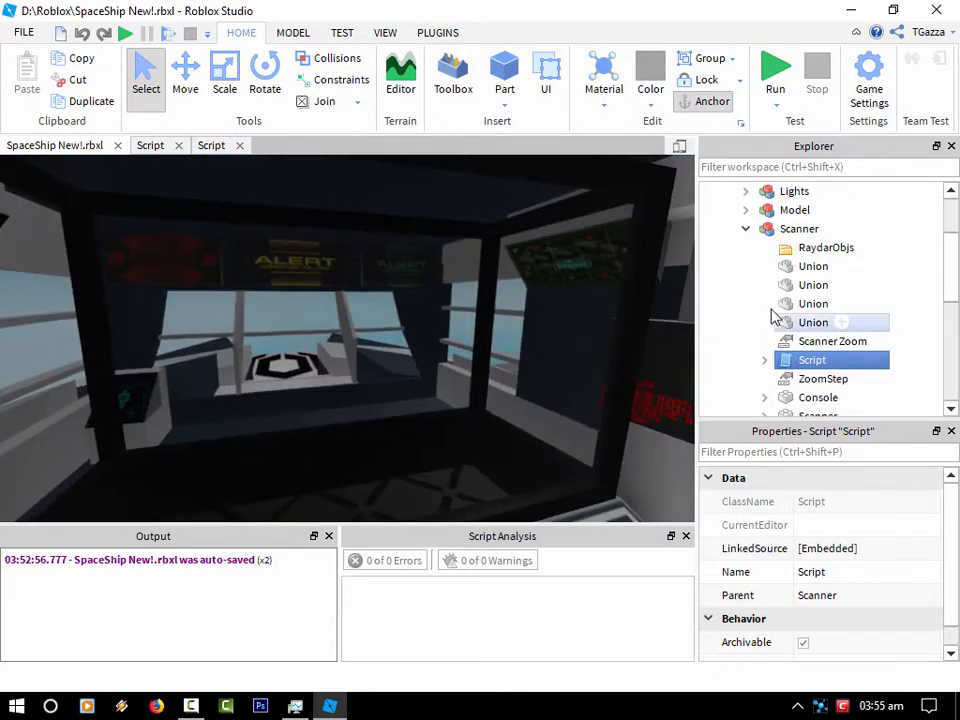
left_click(825, 247)
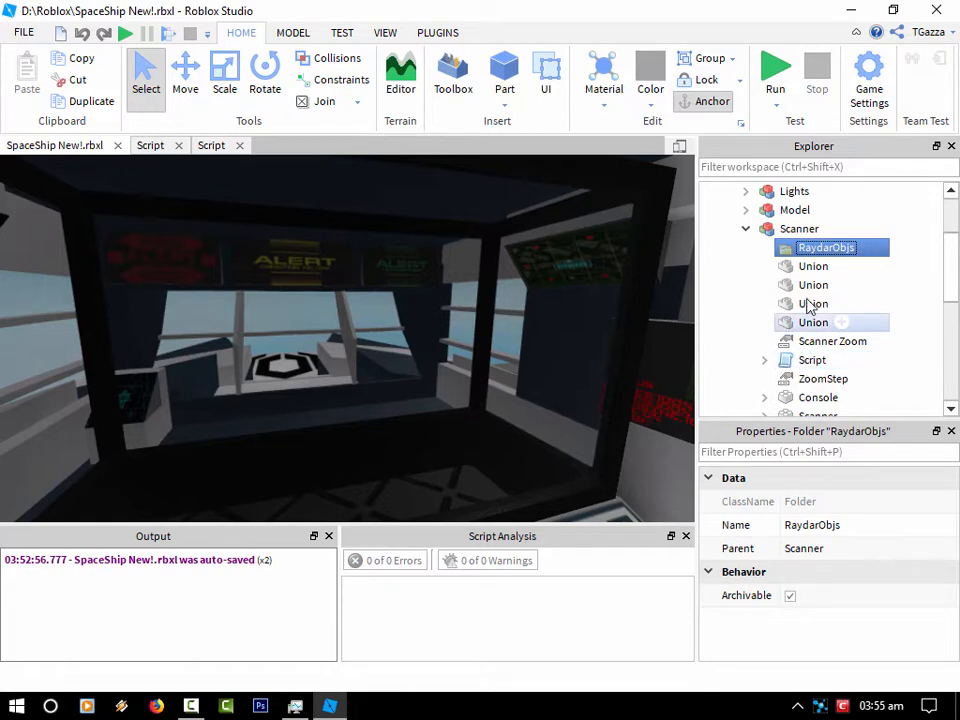
left_click(813, 303)
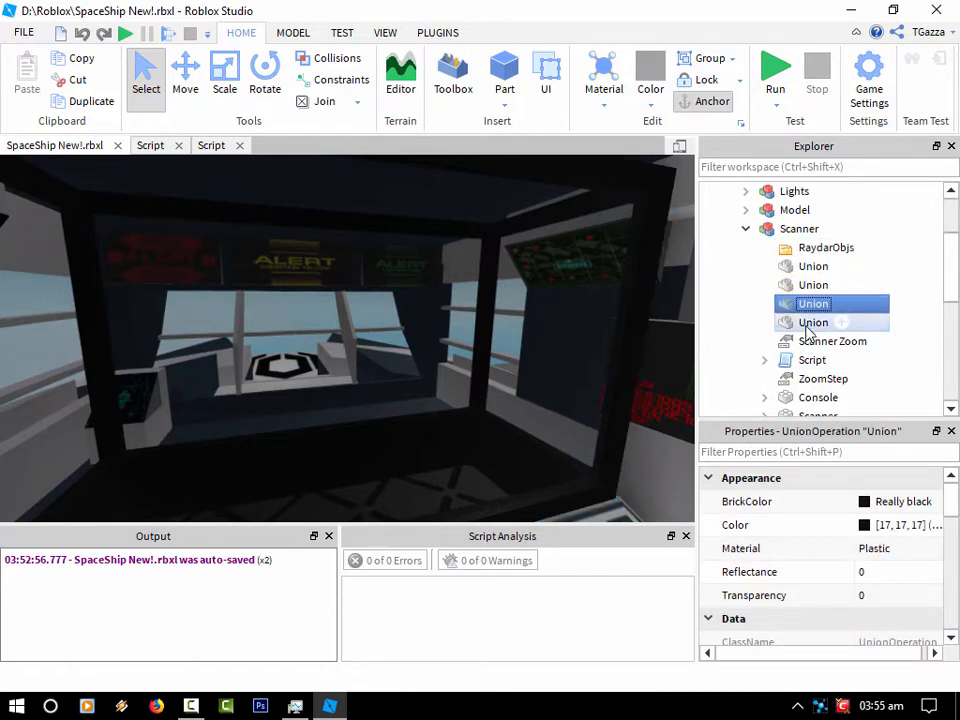
left_click(813, 322)
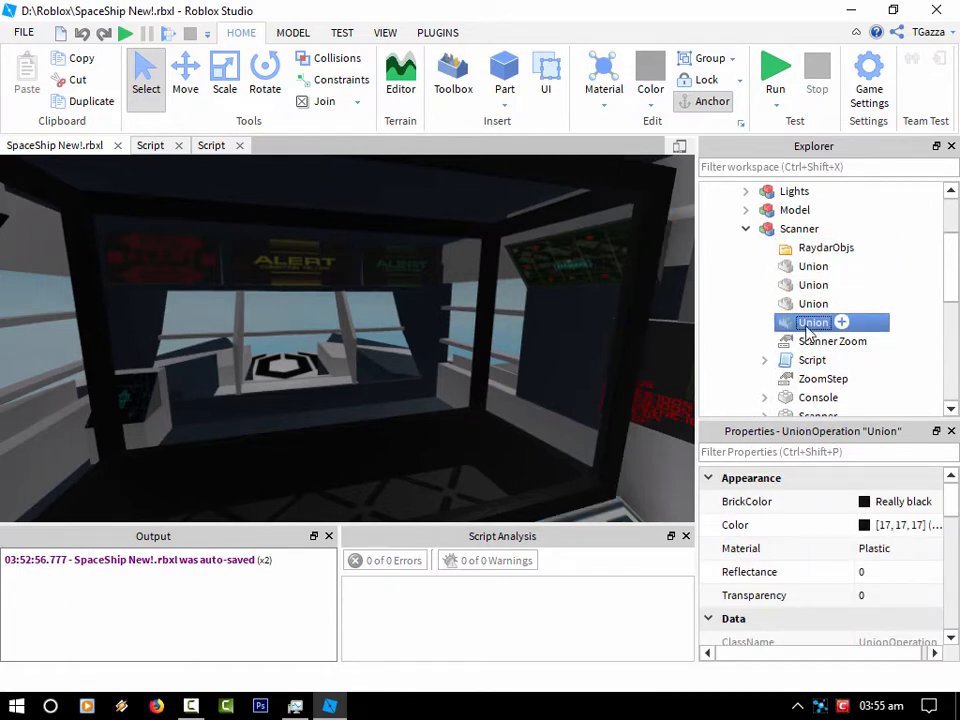
left_click(812, 359)
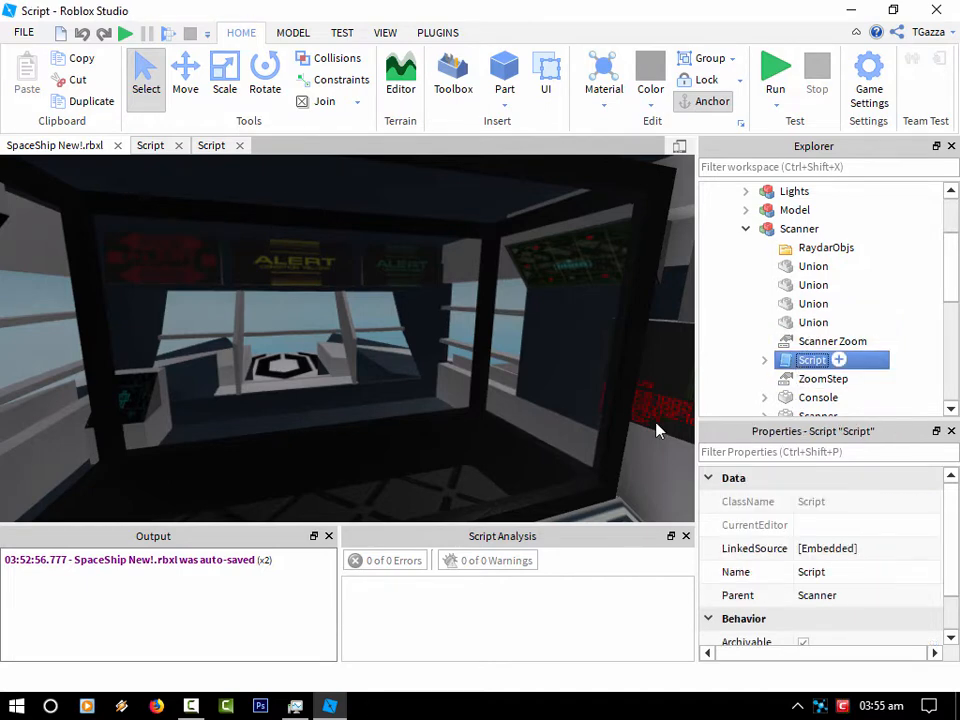
Open the Scanner script and highlight GenerateKey and the Key variable on line 40
double_click(812, 359)
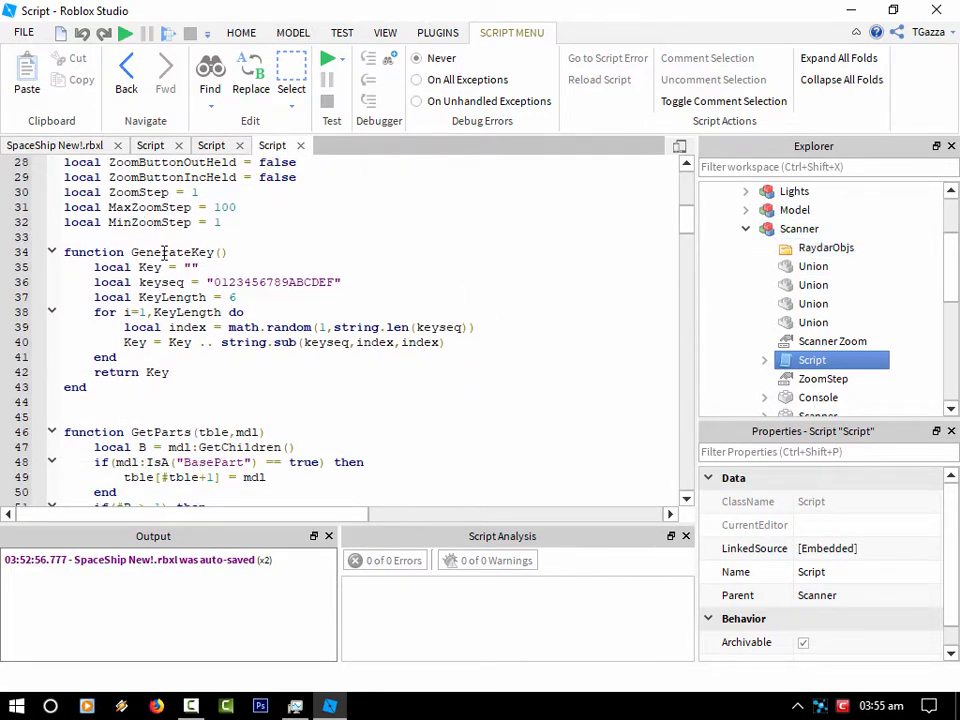
double_click(171, 252)
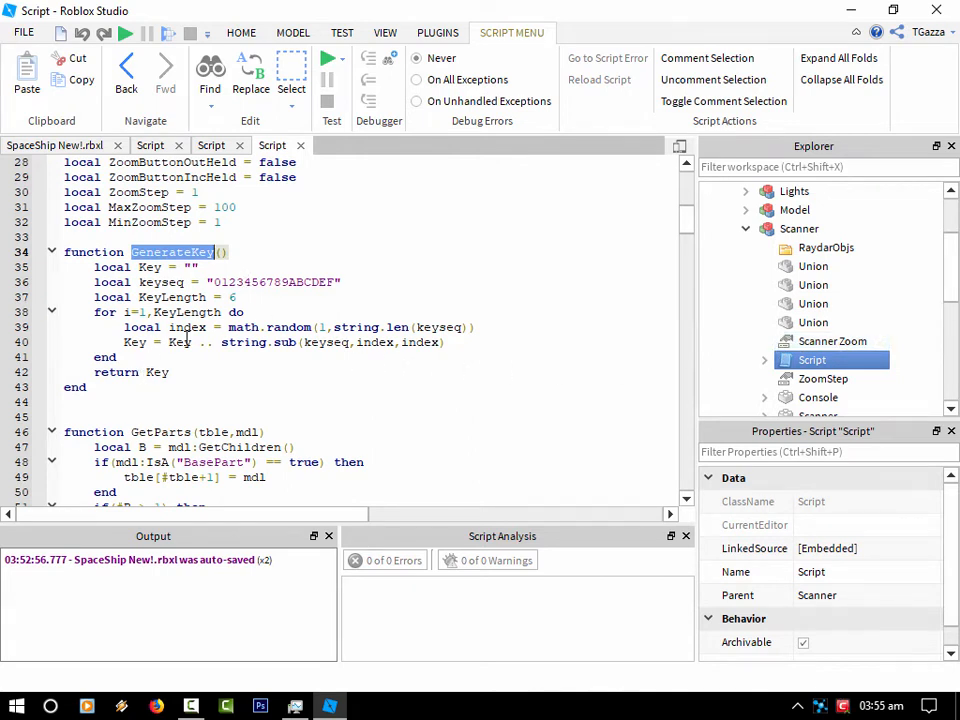
mouse_move(316, 378)
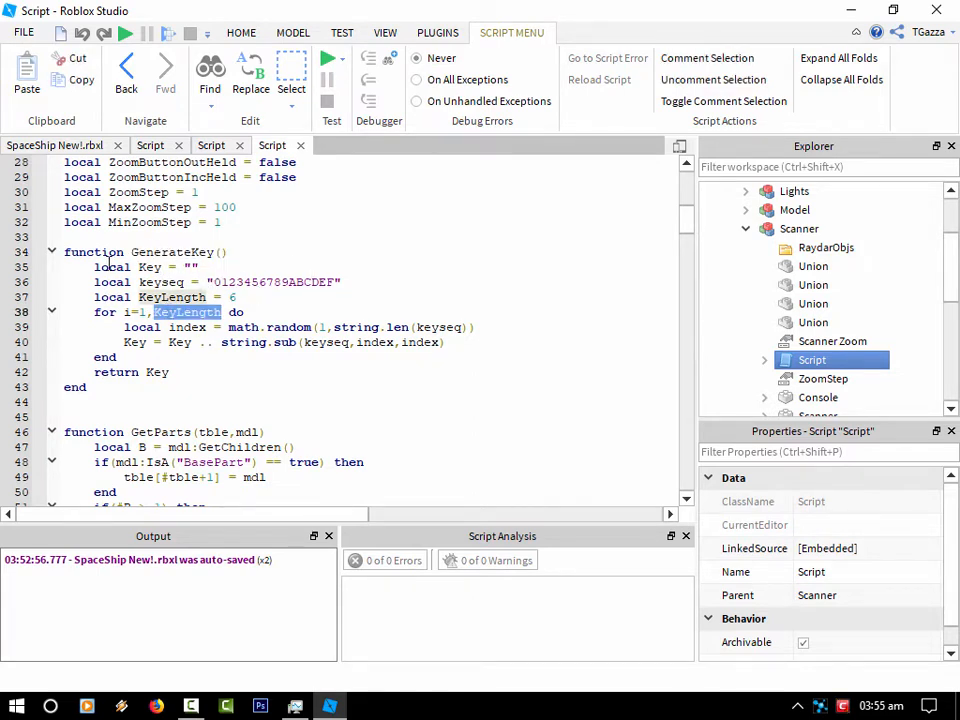
double_click(171, 252)
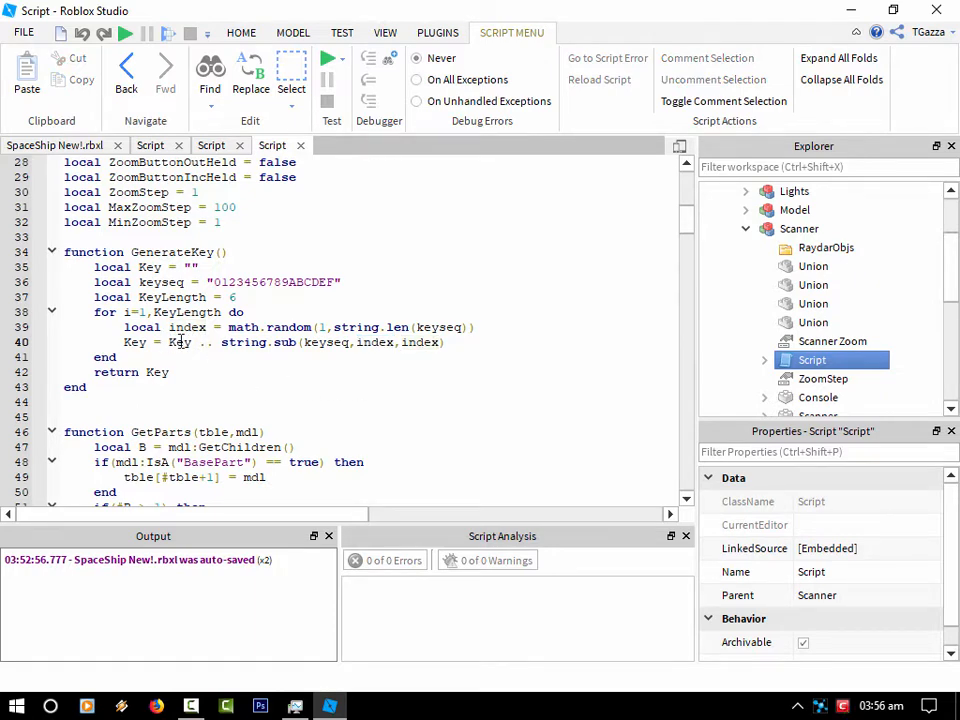
double_click(178, 342)
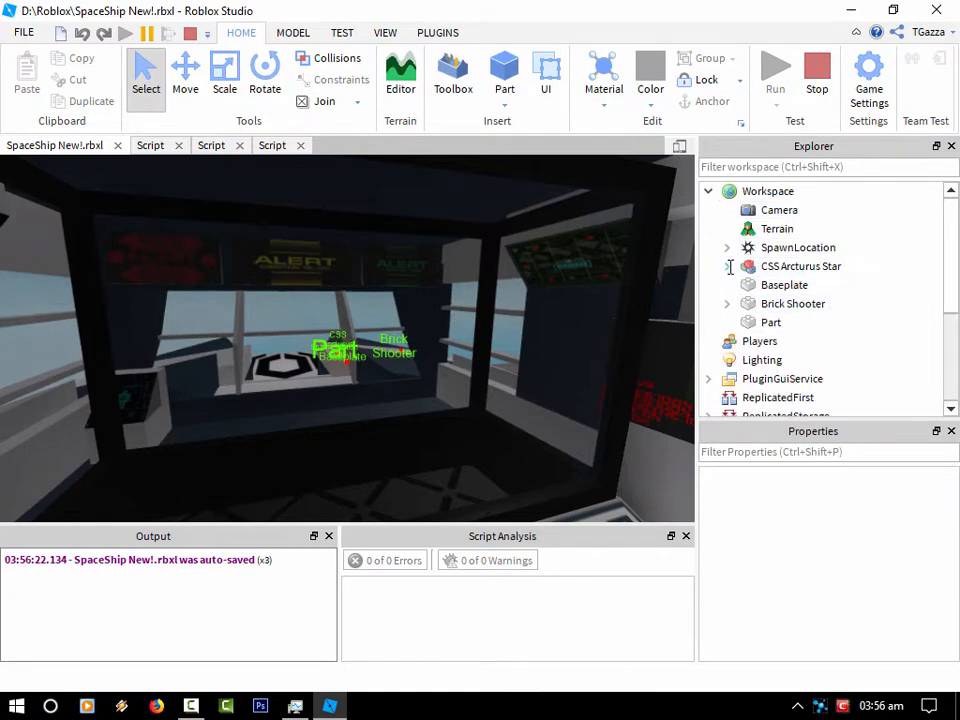
Expand CSS Arcturus Star > Scanner to view RaydarObjs entries like Brick Shooter[E5ADCF]
left_click(728, 266)
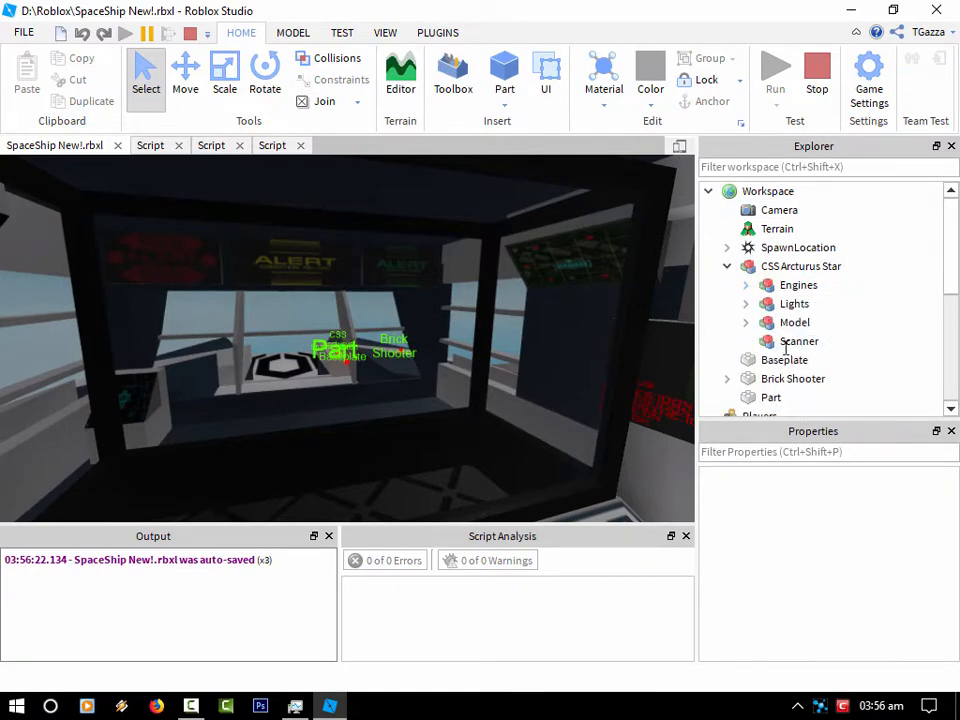
left_click(746, 341)
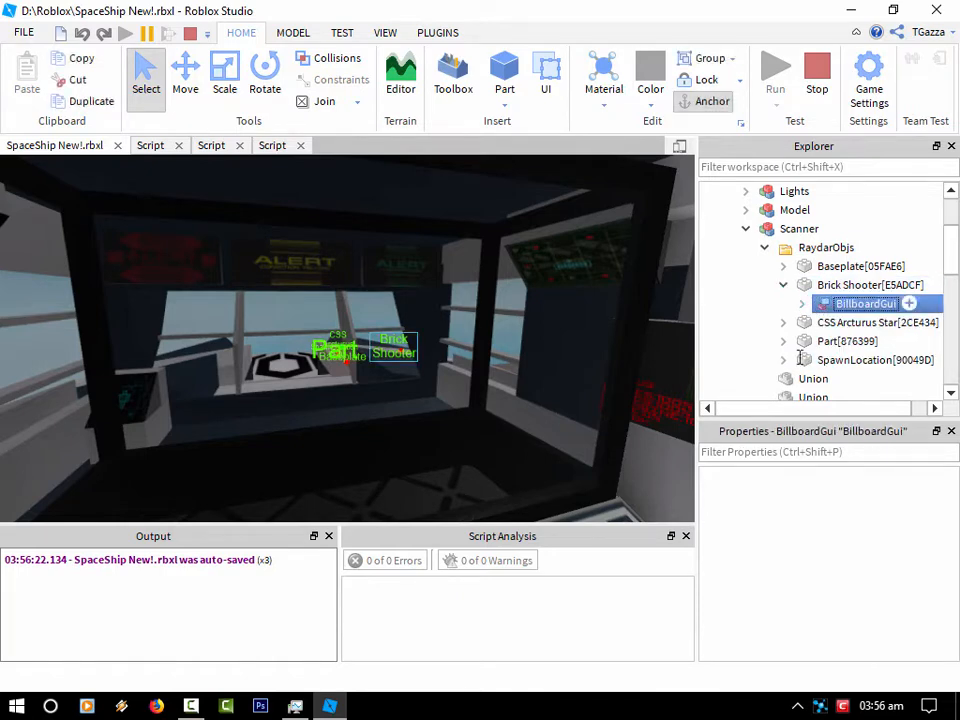
left_click(783, 285)
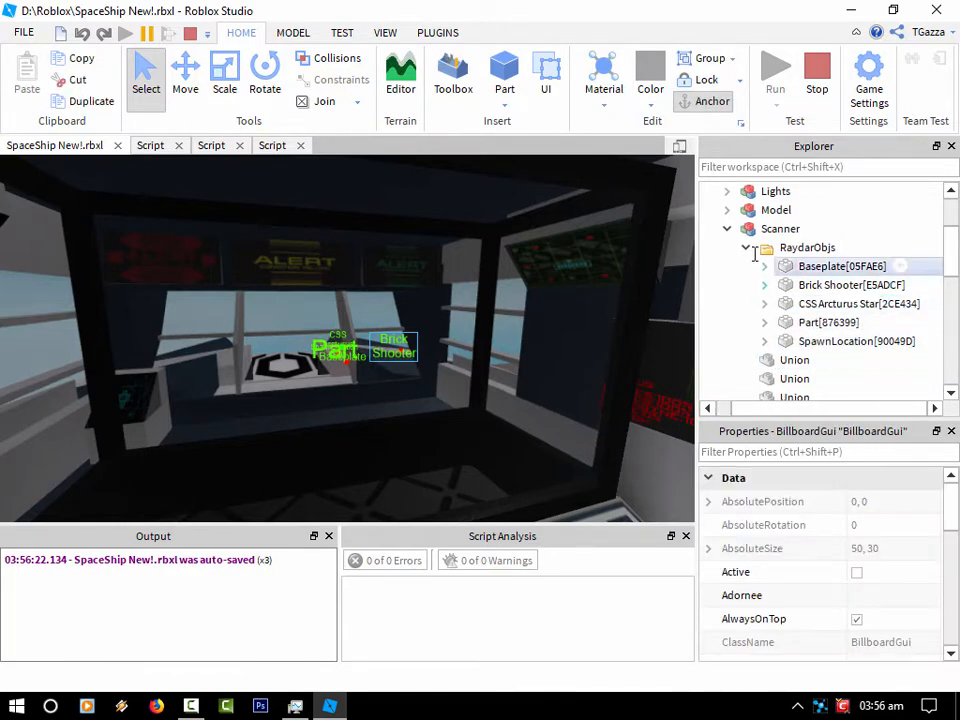
scroll("down", 3)
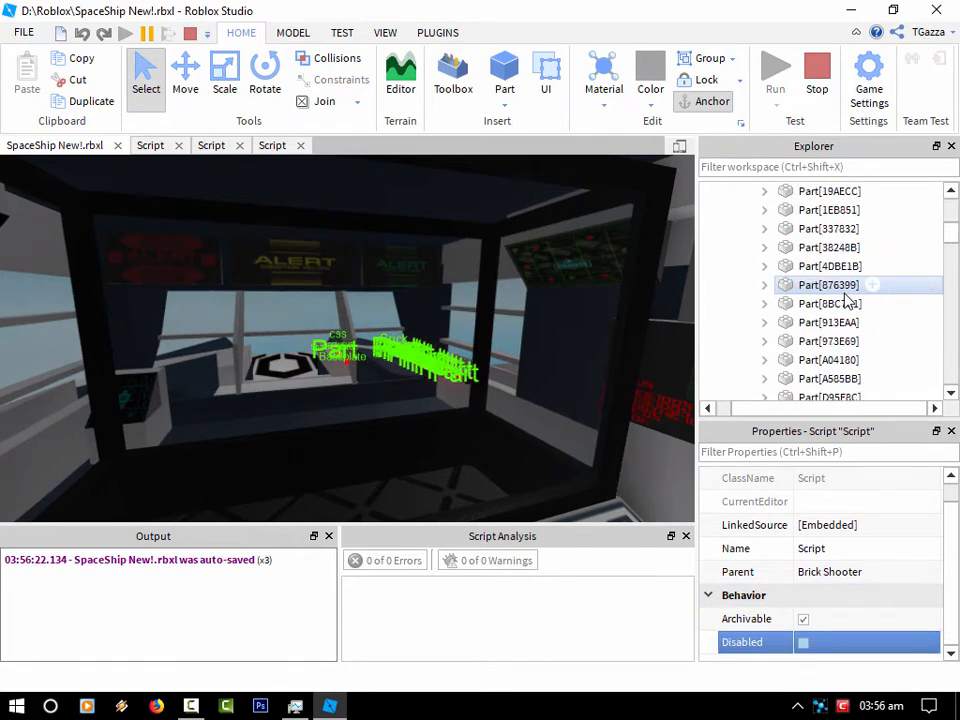
Scroll through the RaydarObjs entries, then start a fresh play test
scroll("down", 3)
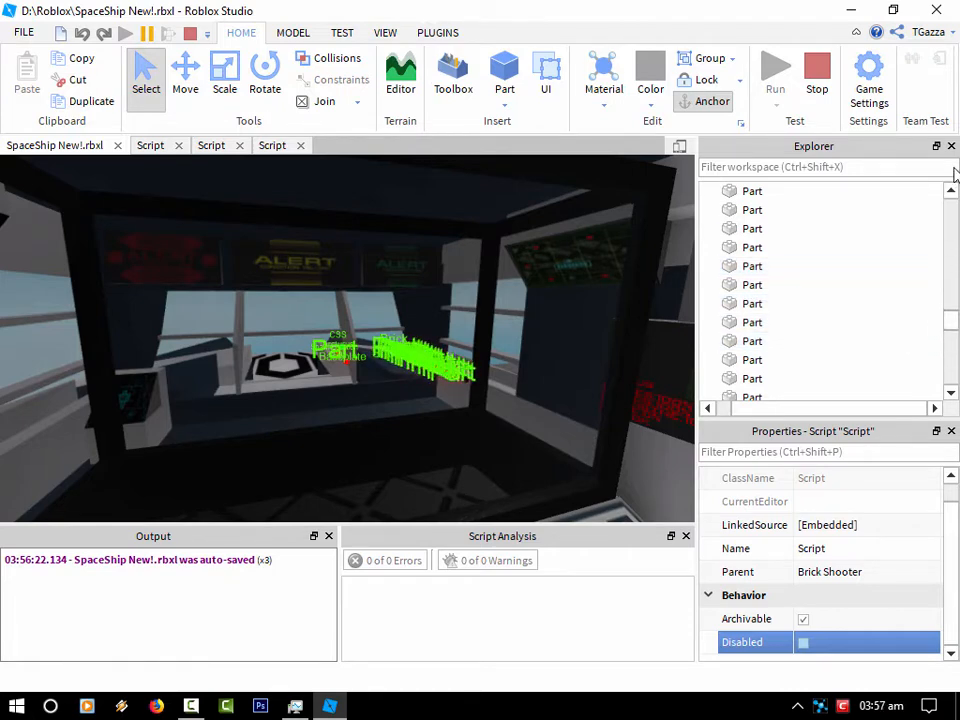
scroll("down", 3)
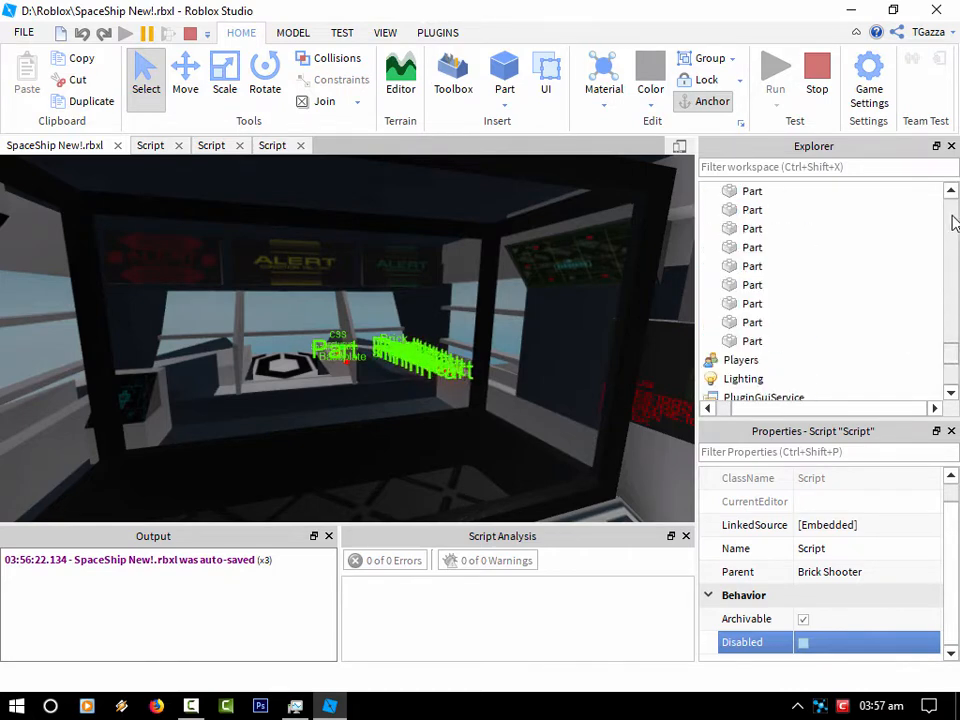
scroll("down", 3)
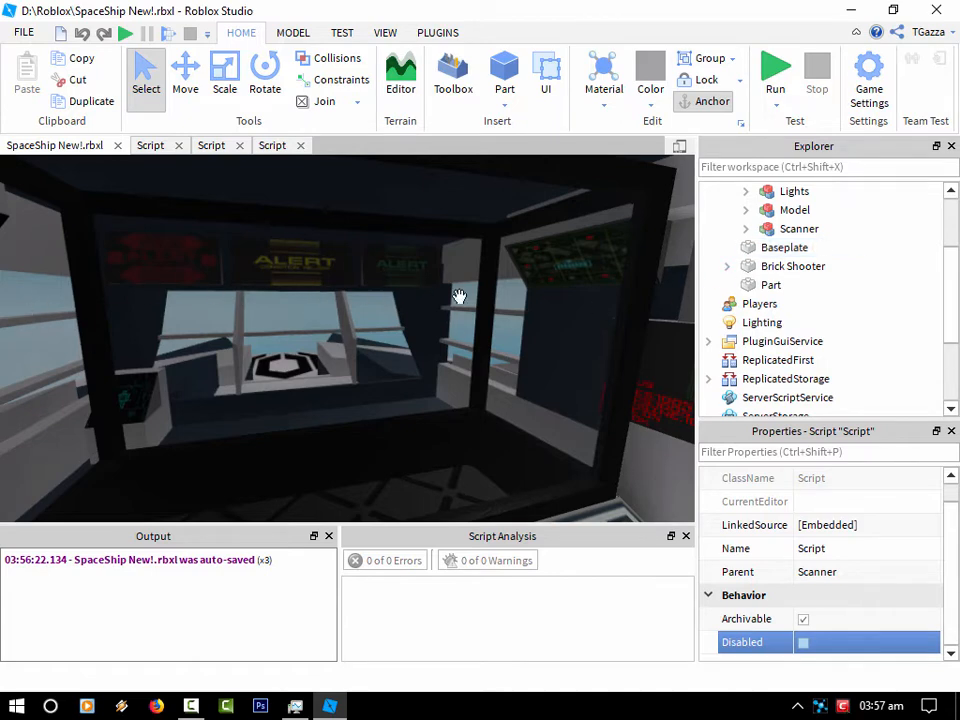
mouse_move(135, 347)
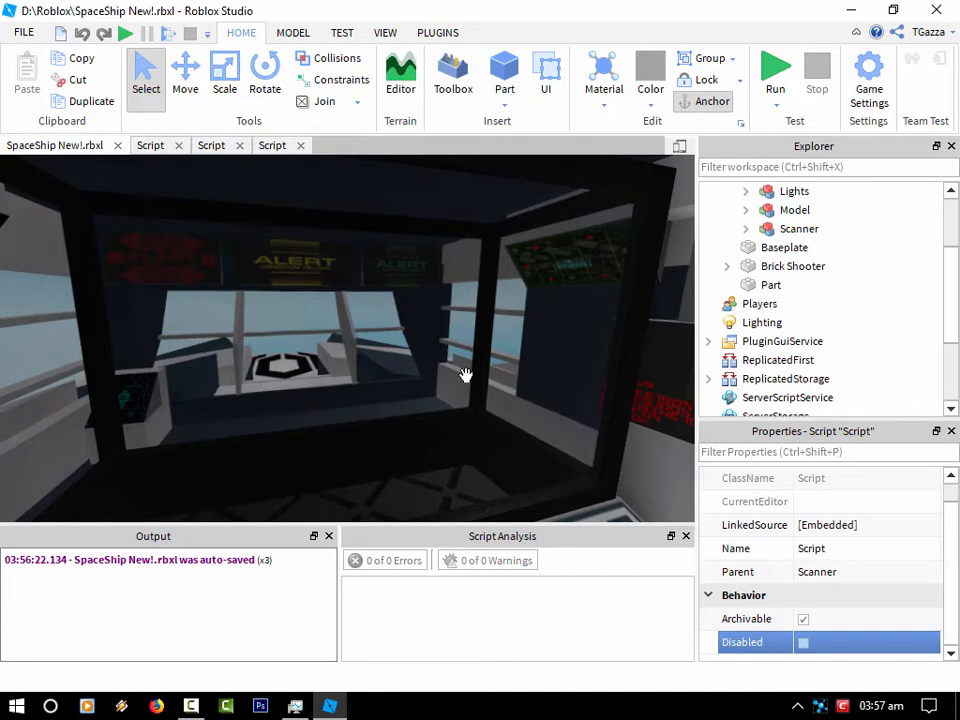
mouse_move(318, 406)
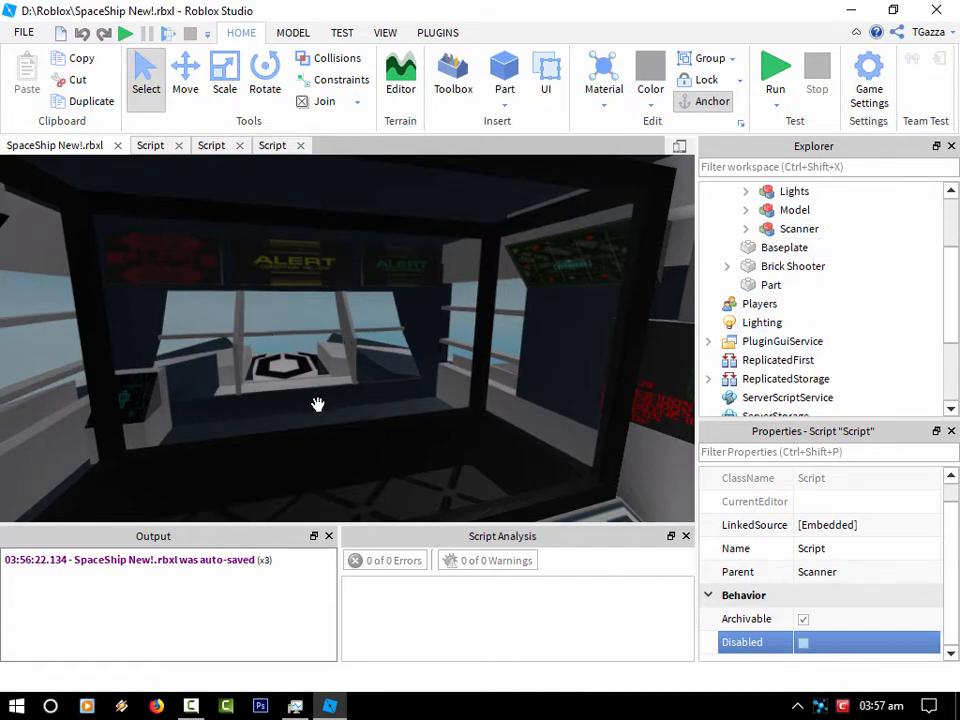
mouse_move(320, 308)
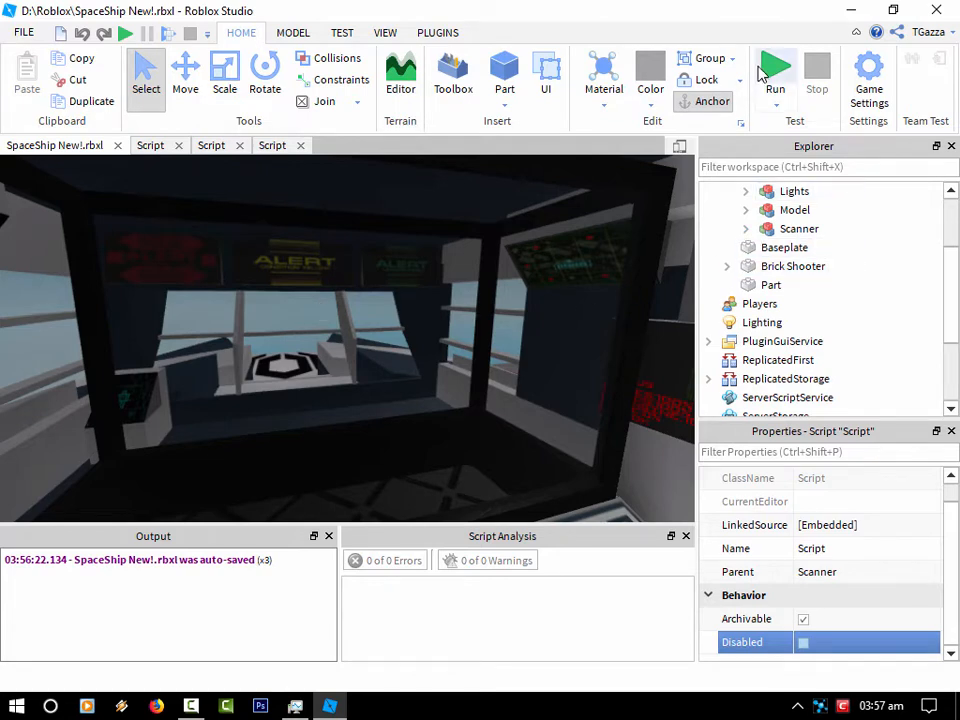
left_click(775, 70)
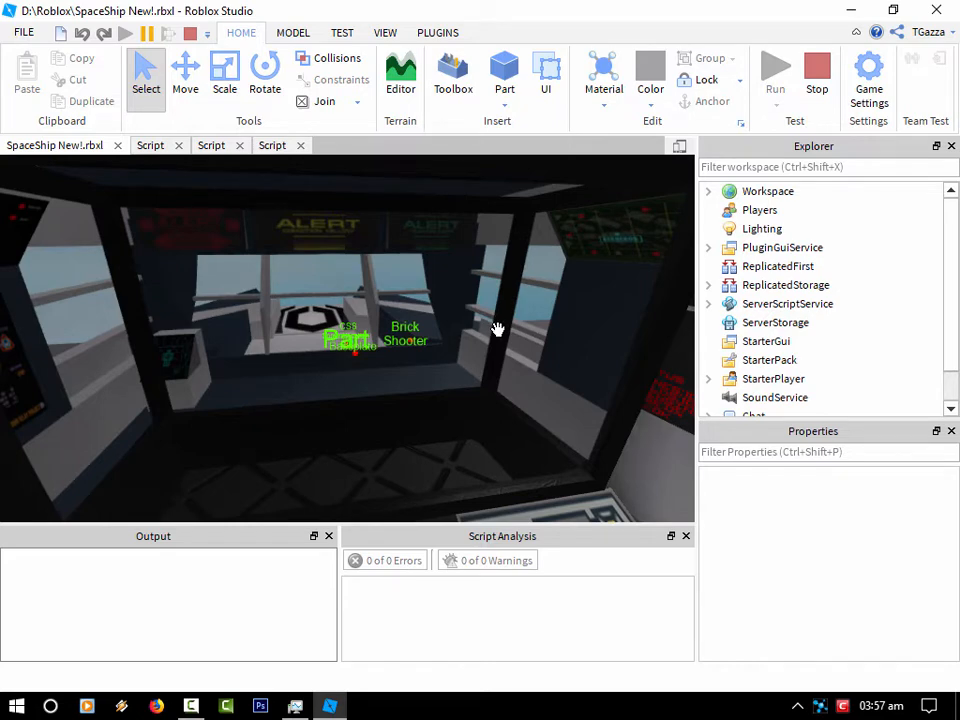
mouse_move(206, 457)
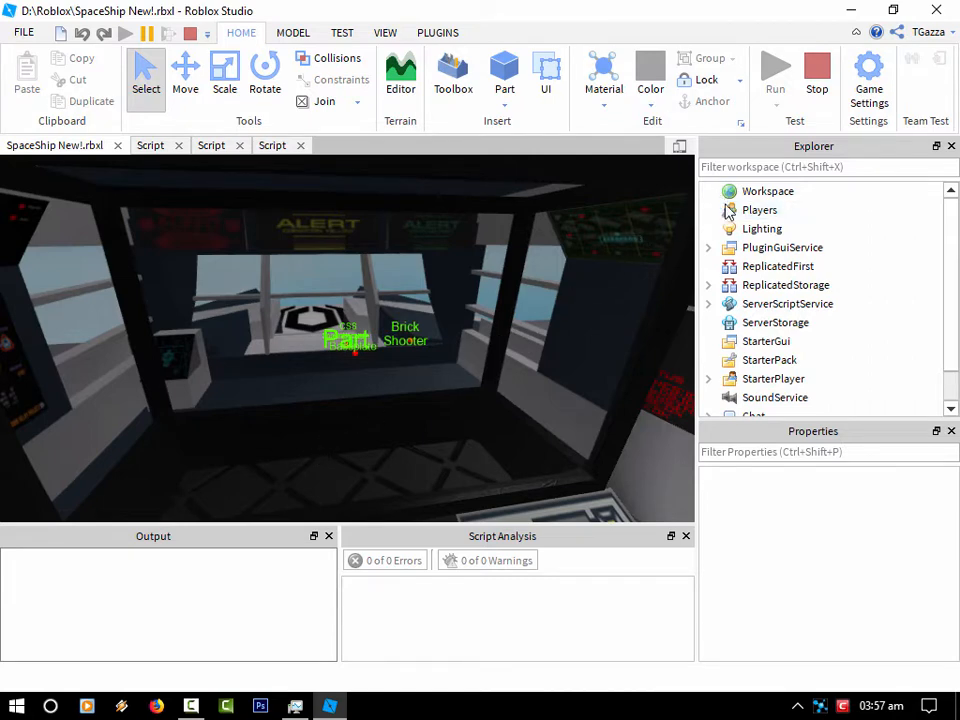
Expand Workspace, select Brick Shooter and collapse the PluginGuiService branch
left_click(708, 191)
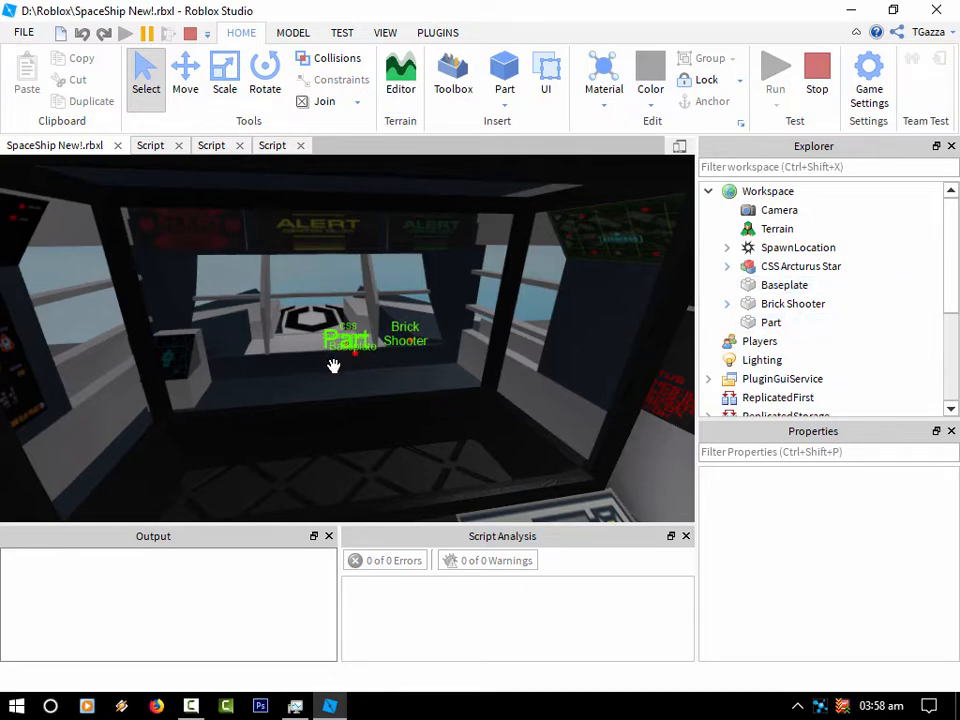
mouse_move(290, 282)
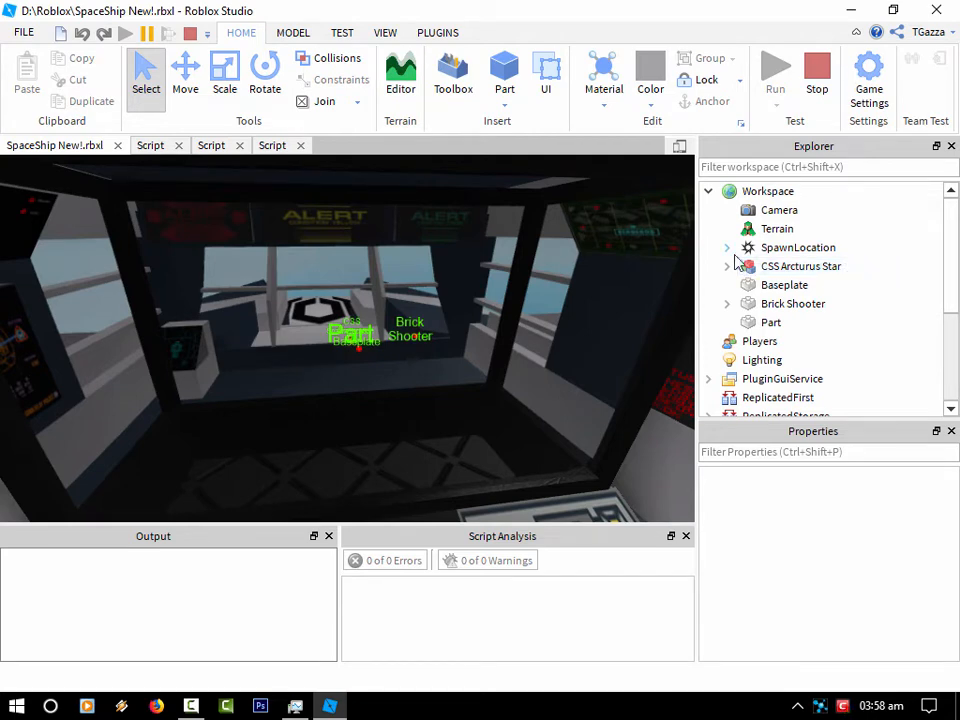
left_click(793, 303)
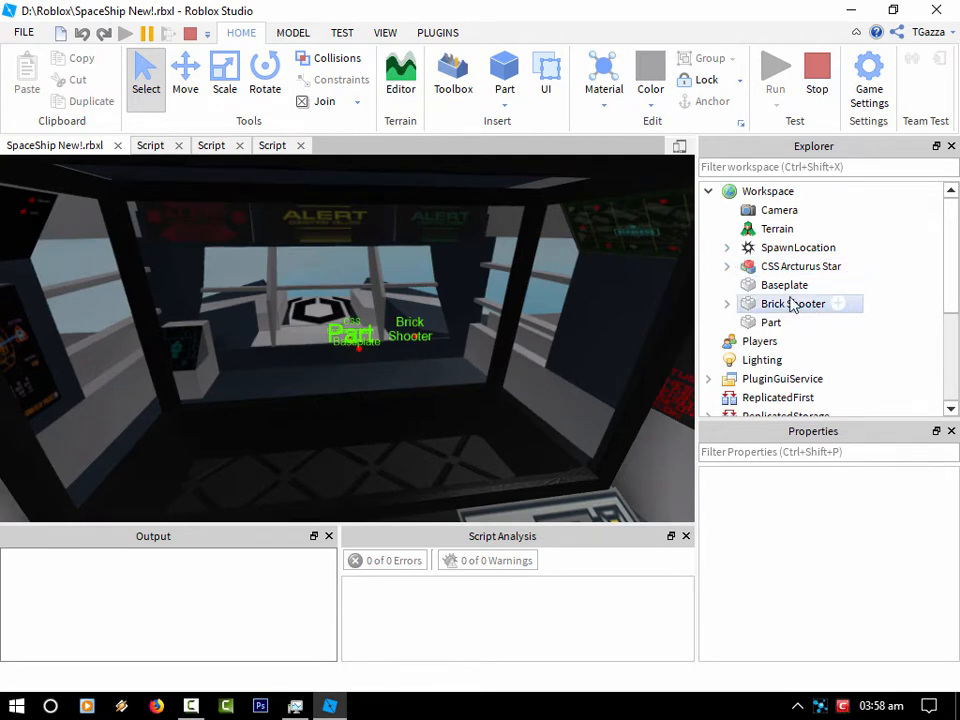
left_click(708, 378)
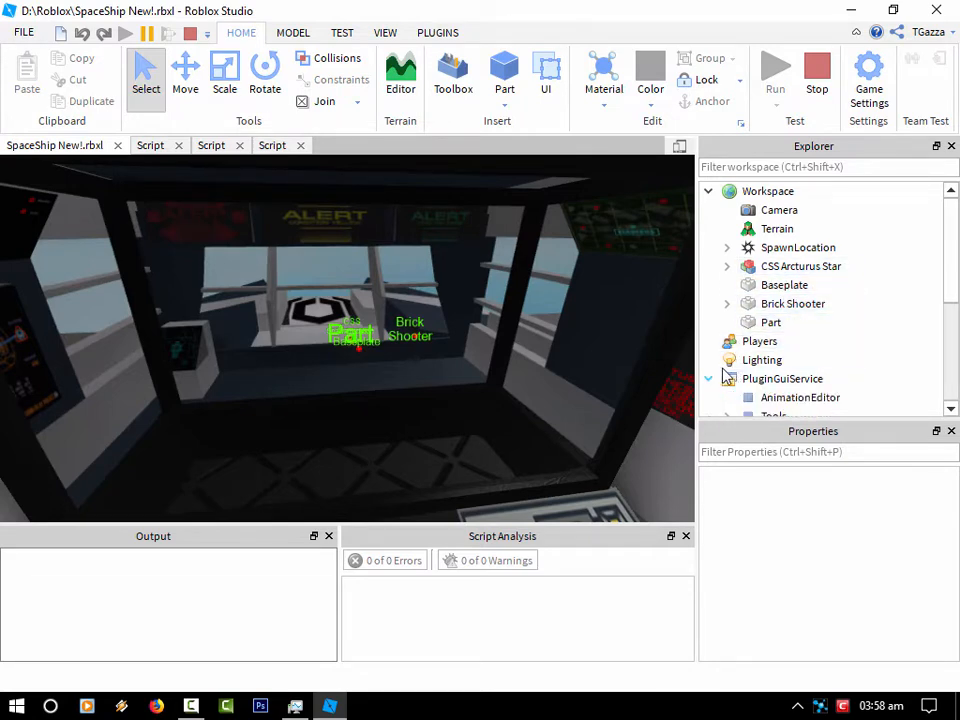
scroll("down", 3)
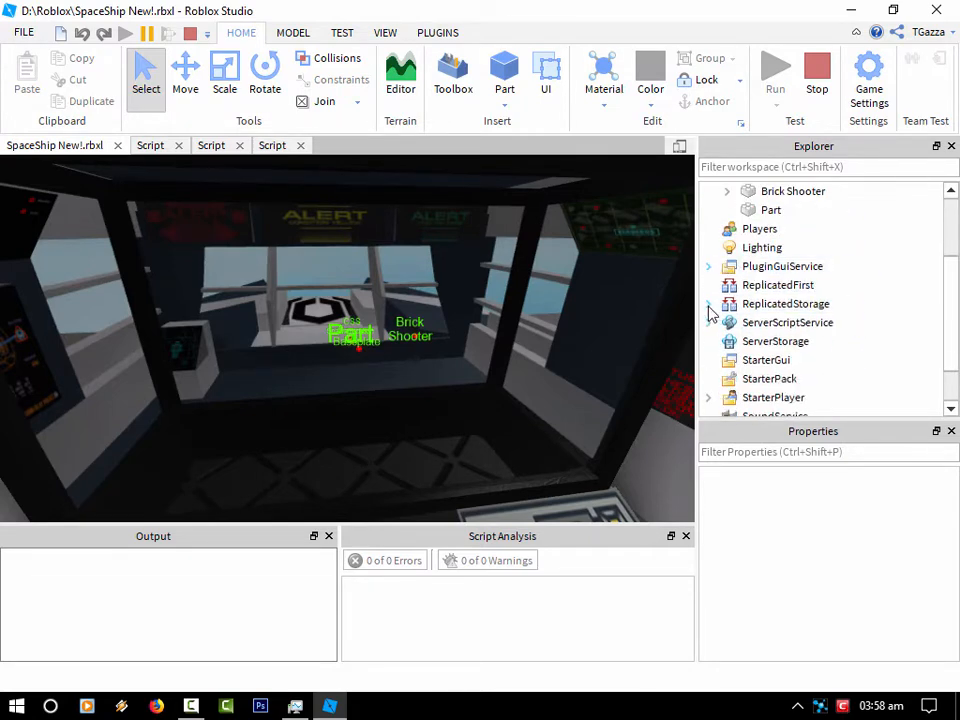
Expand ReplicatedStorage, then CSS Arcturus Star and its Scanner model
left_click(708, 303)
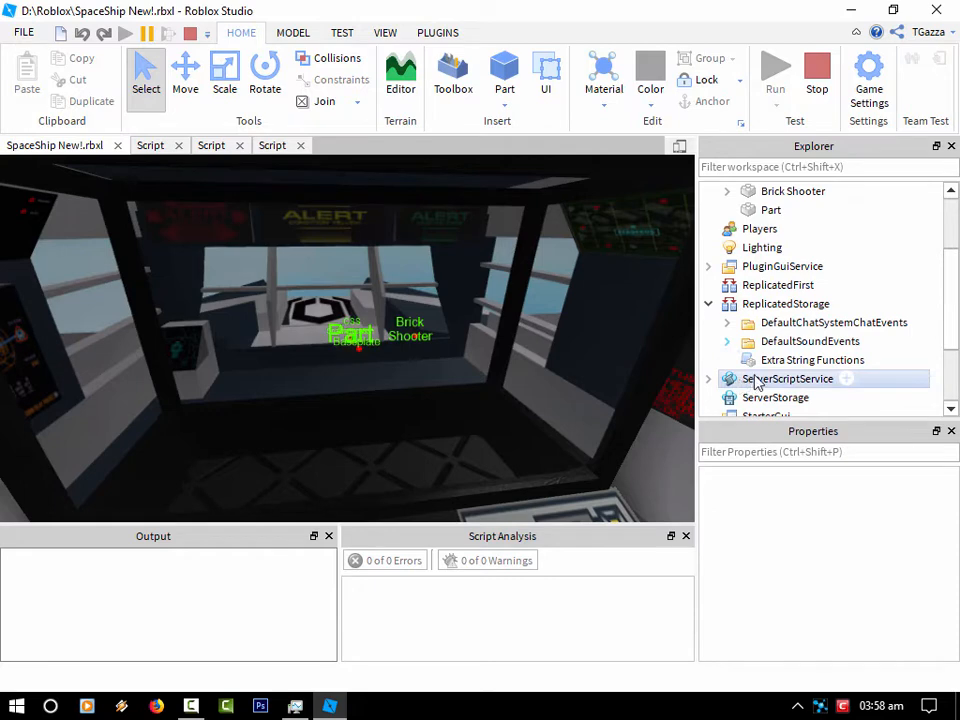
left_click(709, 378)
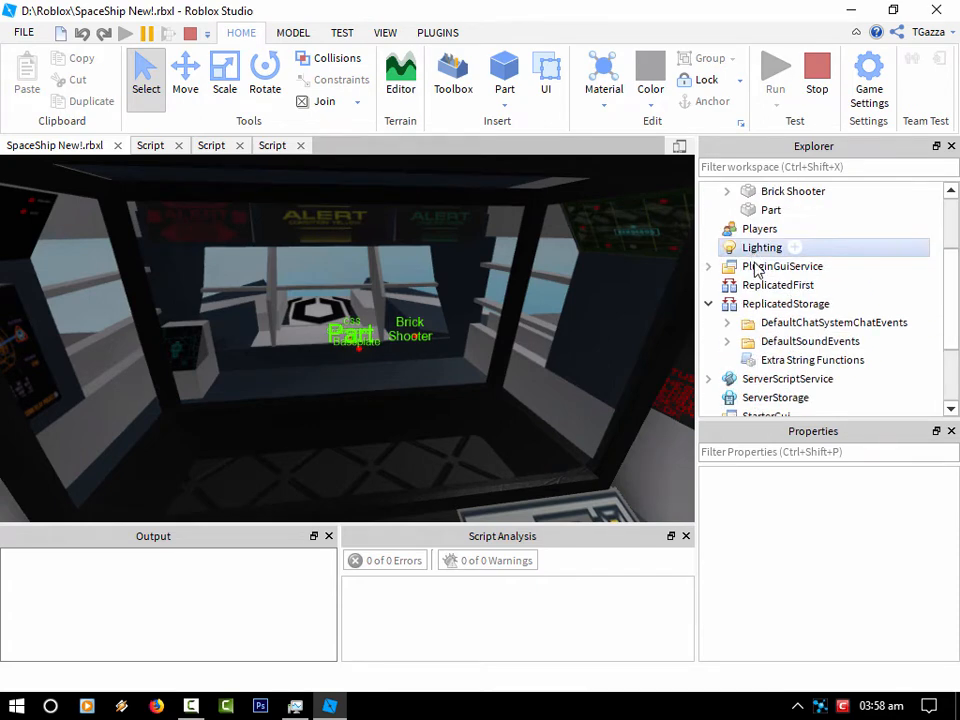
left_click(709, 266)
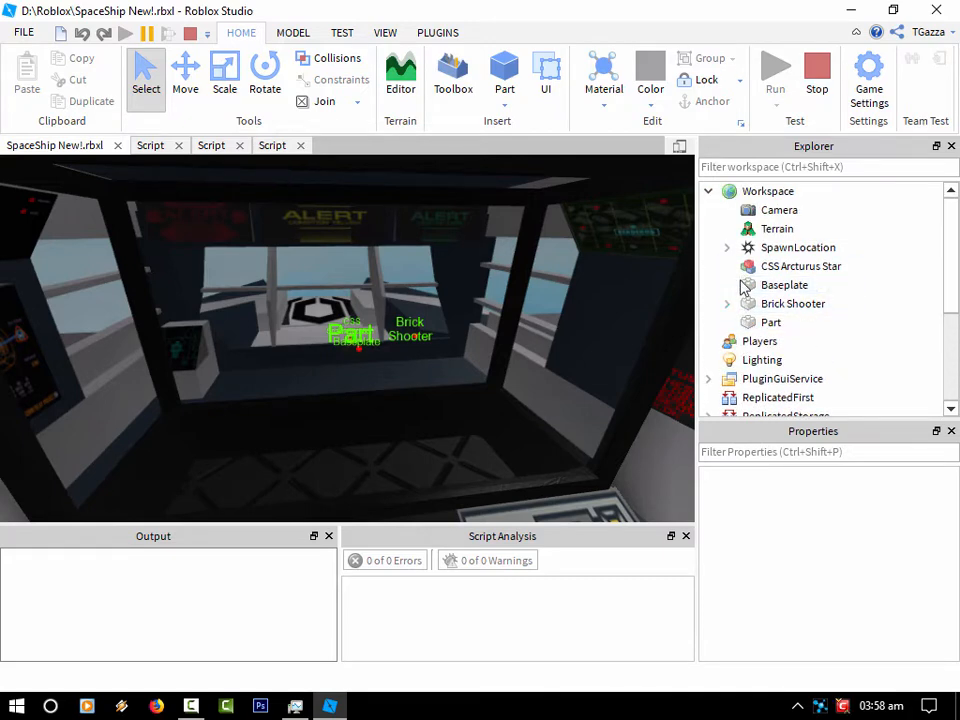
left_click(727, 266)
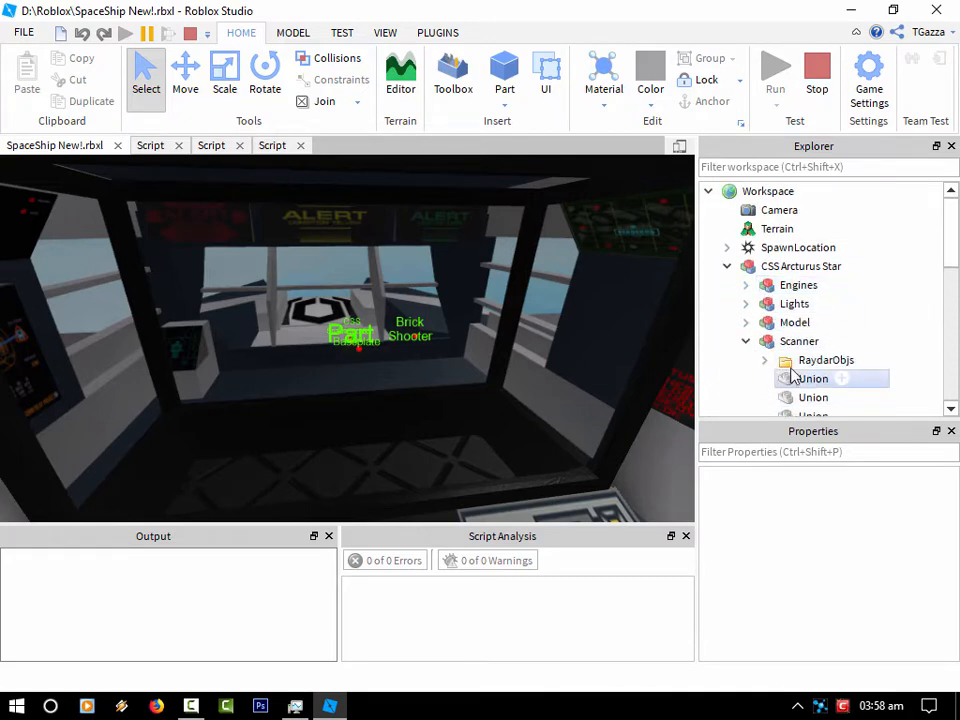
scroll("down", 3)
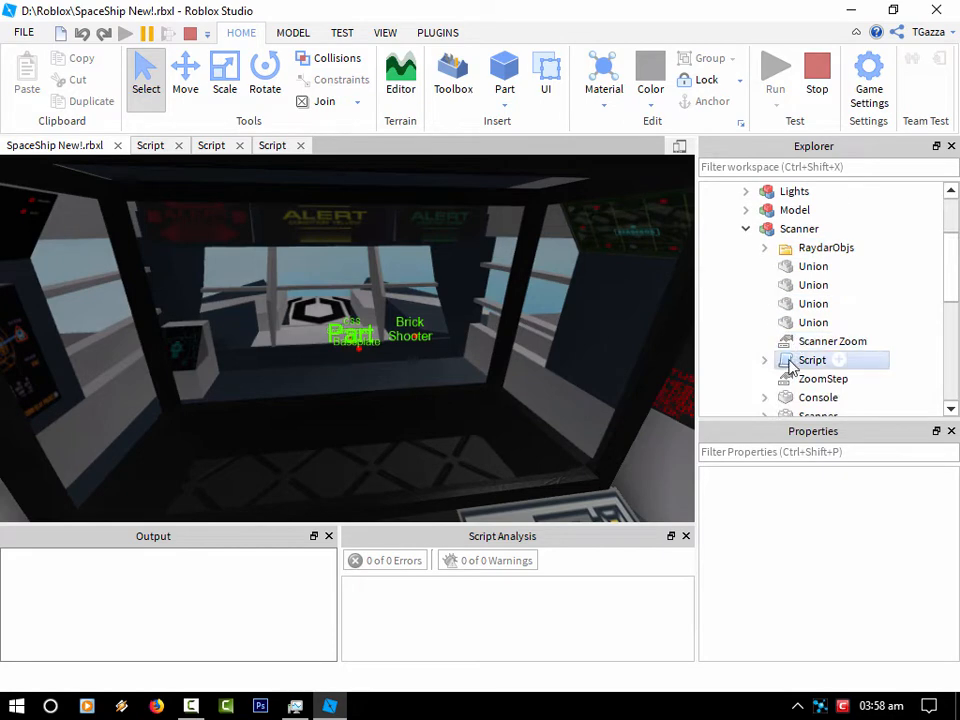
Open and scroll through the Region3 stuff module code, then stop the test
left_click(764, 359)
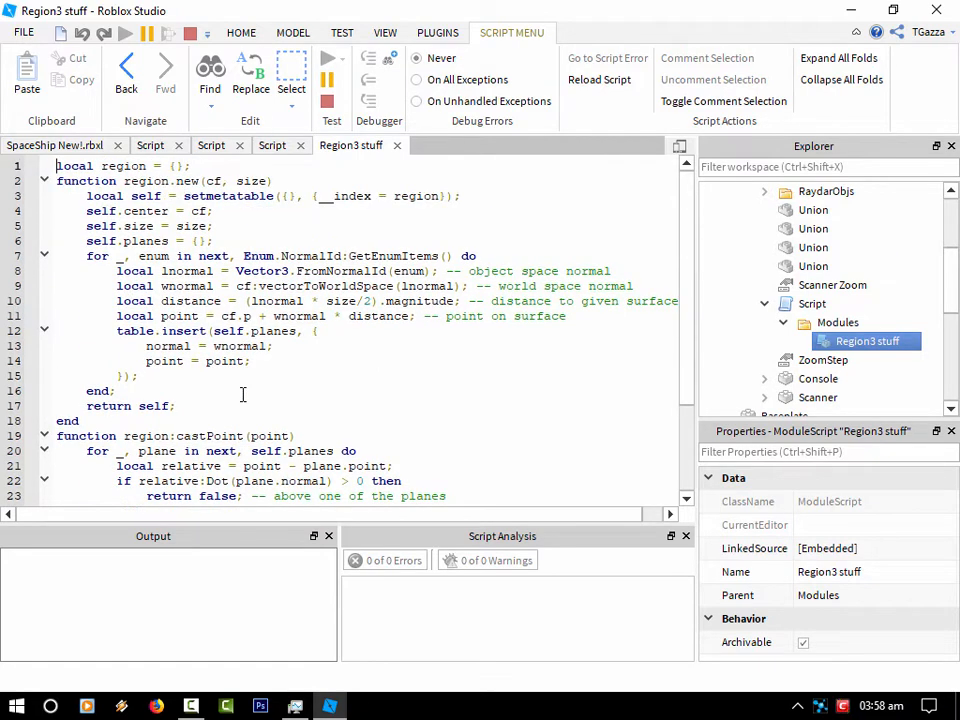
scroll("down", 3)
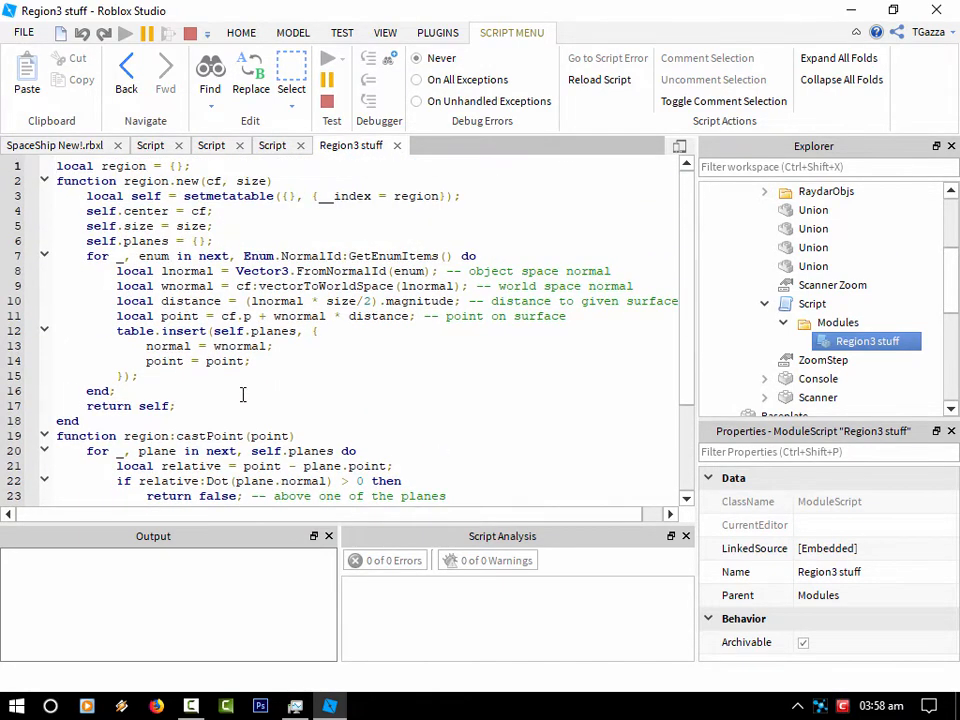
mouse_move(366, 347)
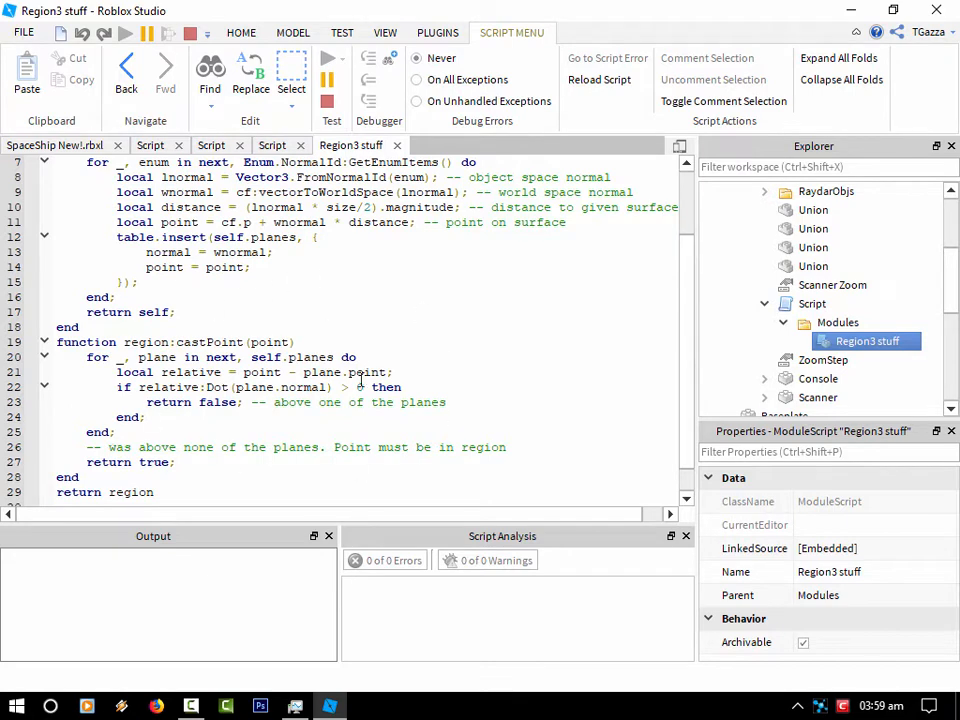
mouse_move(360, 381)
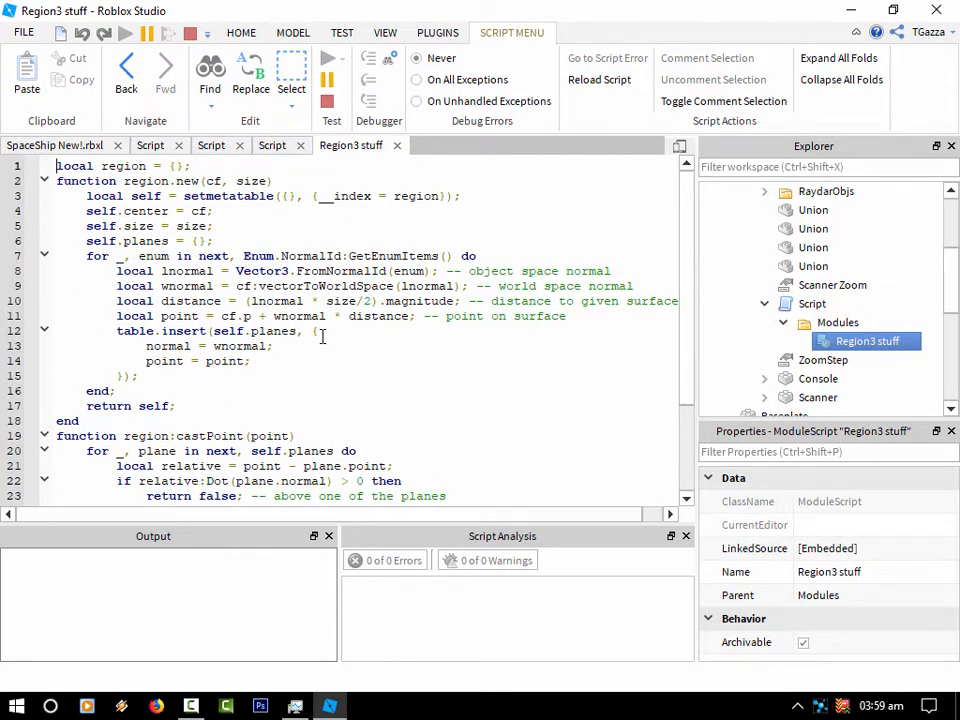
scroll("down", 3)
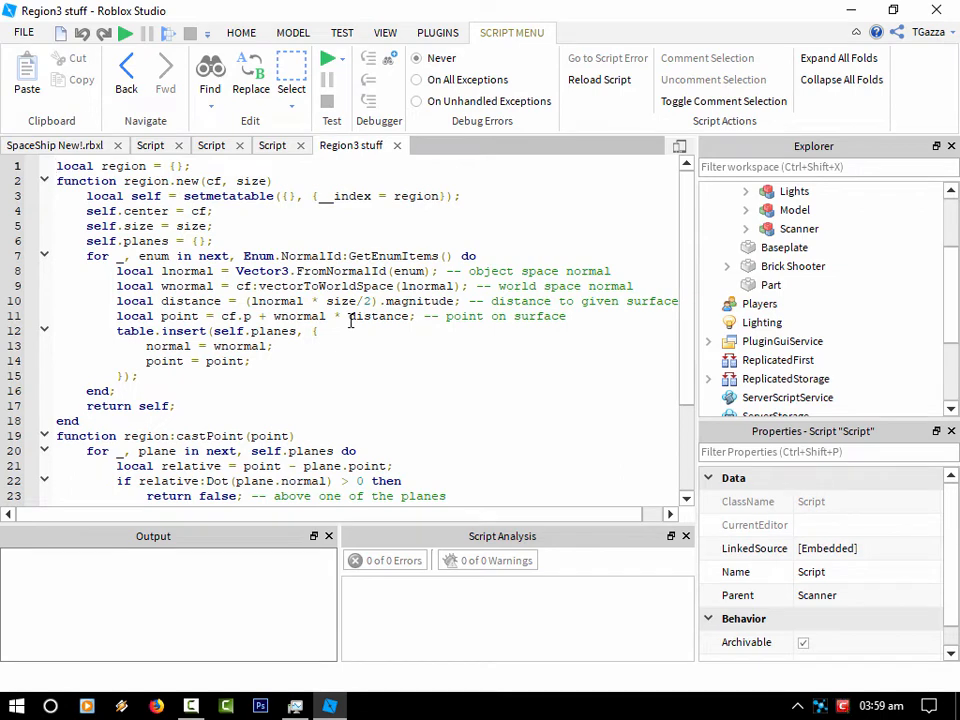
left_click(57, 165)
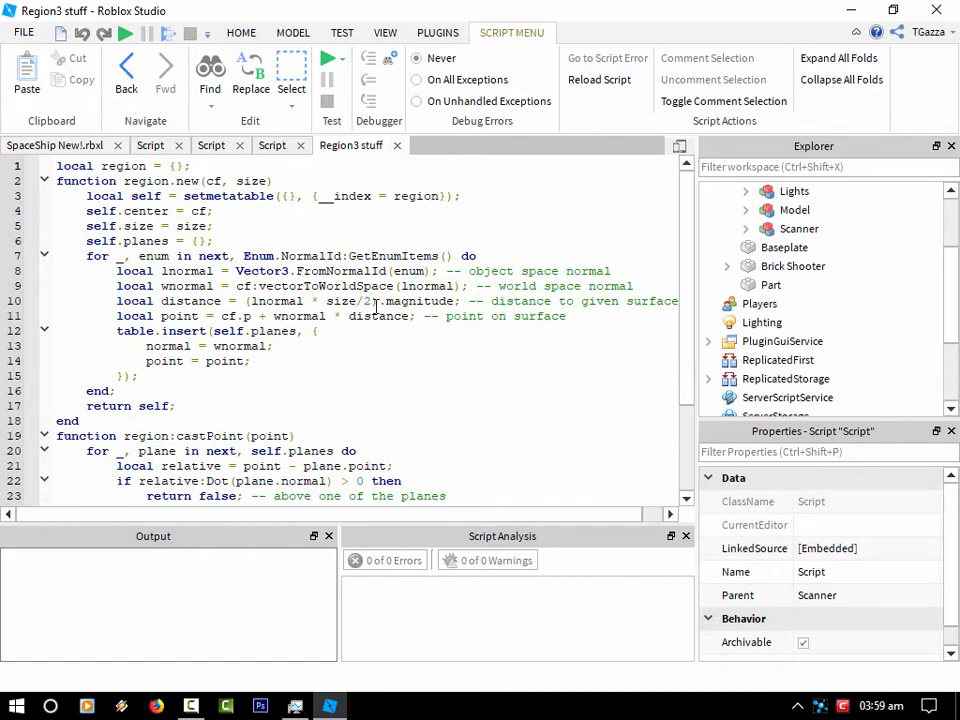
scroll("down", 3)
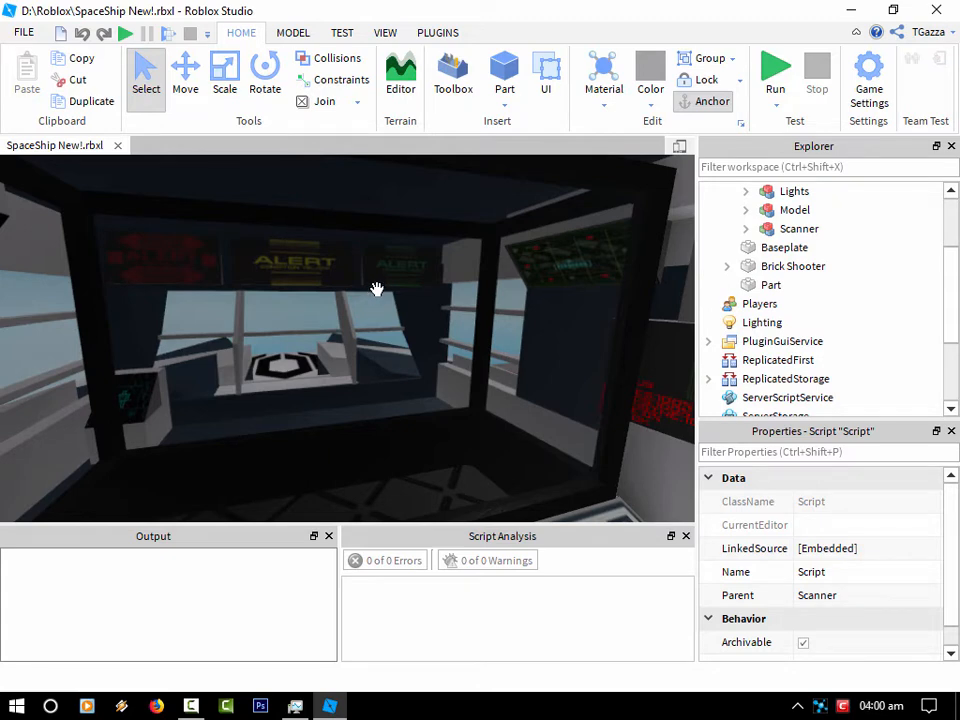
Press Run to start a test showing green labels in the cockpit scanner
left_click(799, 229)
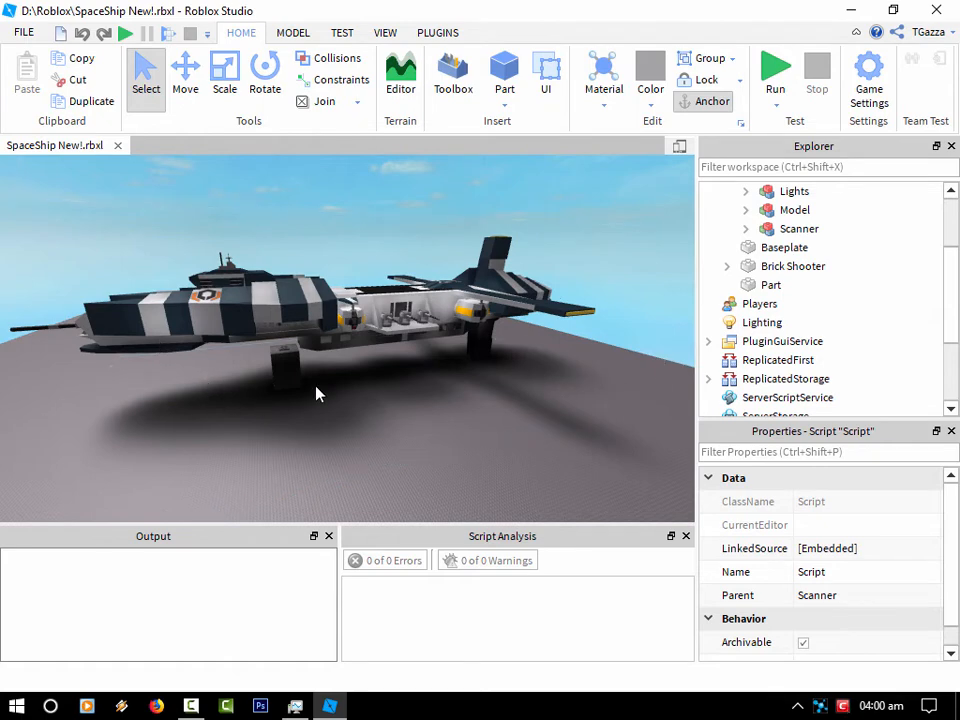
mouse_move(308, 392)
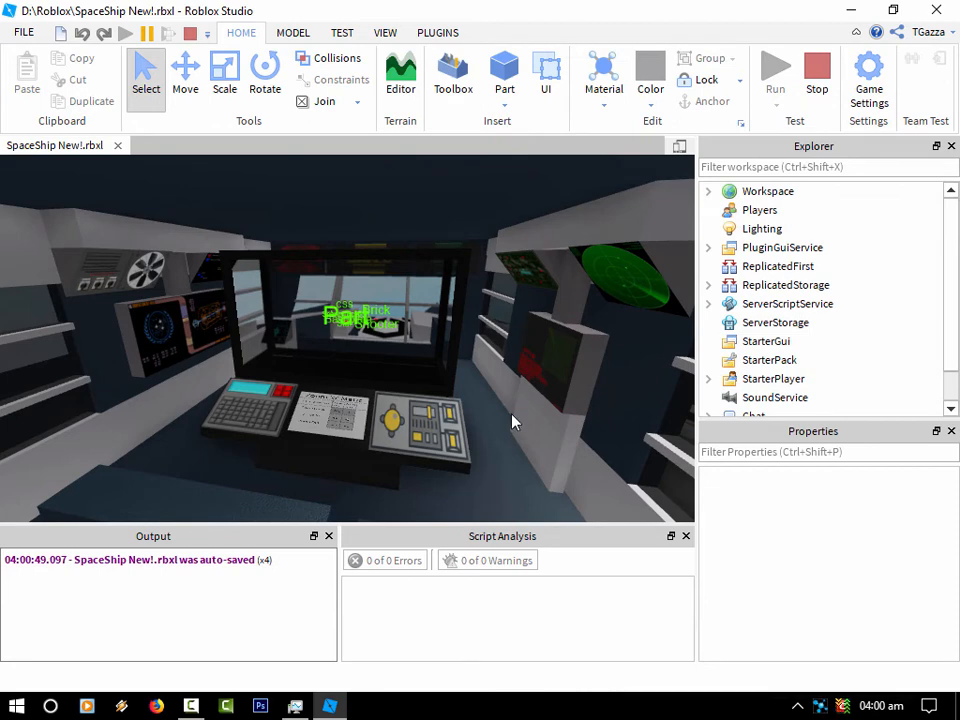
mouse_move(511, 412)
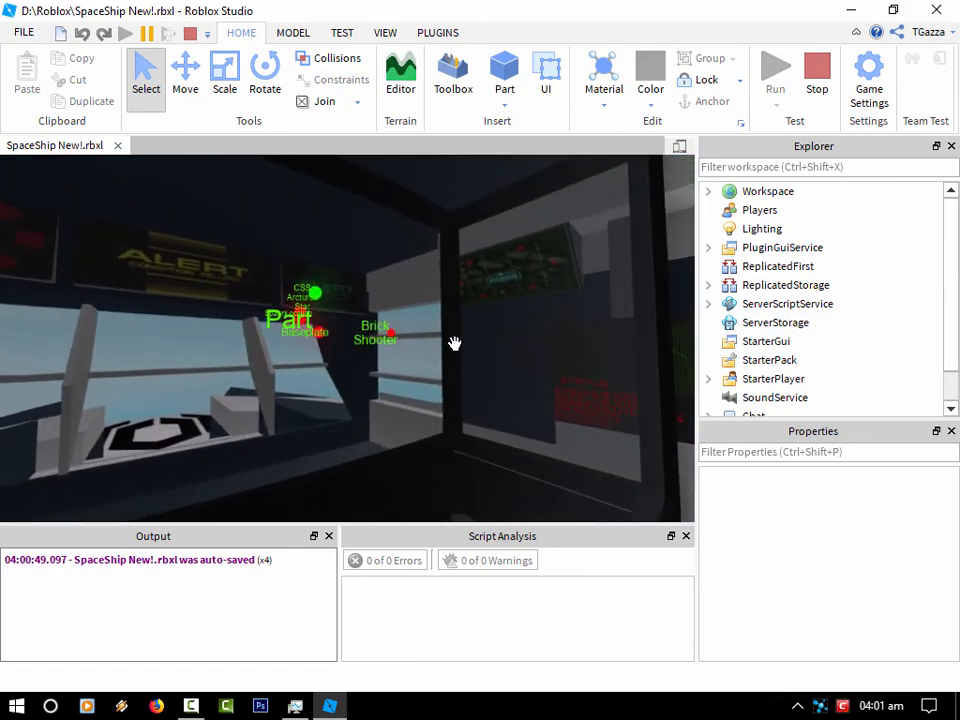
Expand Workspace to locate the Brick Shooter and its Script
left_click(708, 191)
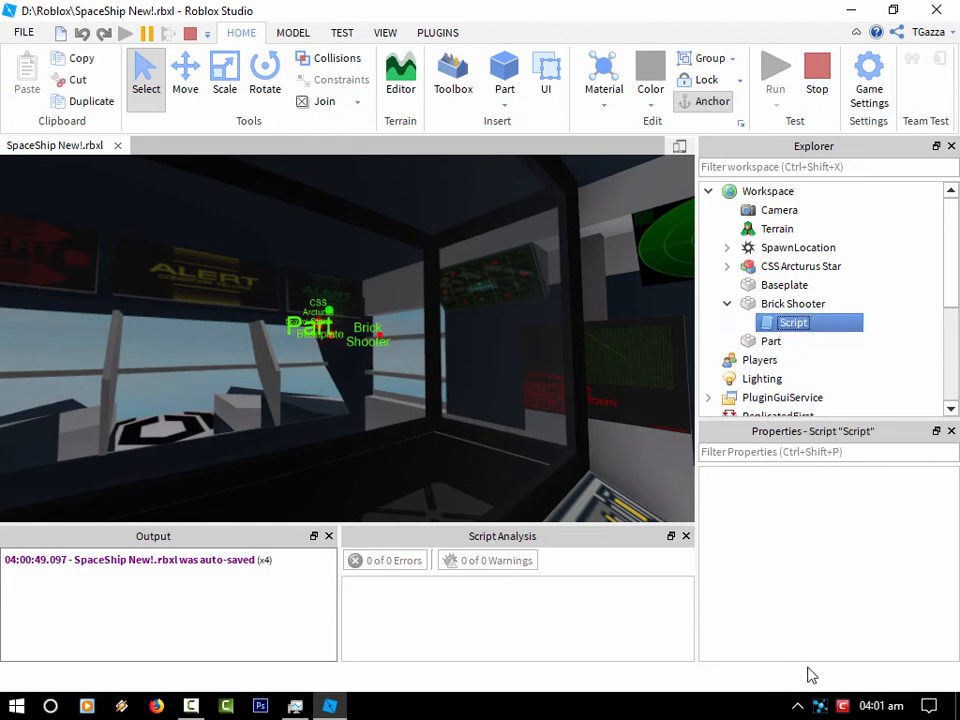
Enable the Brick Shooter script to spawn a labelled arc of parts, then disable it again
left_click(793, 322)
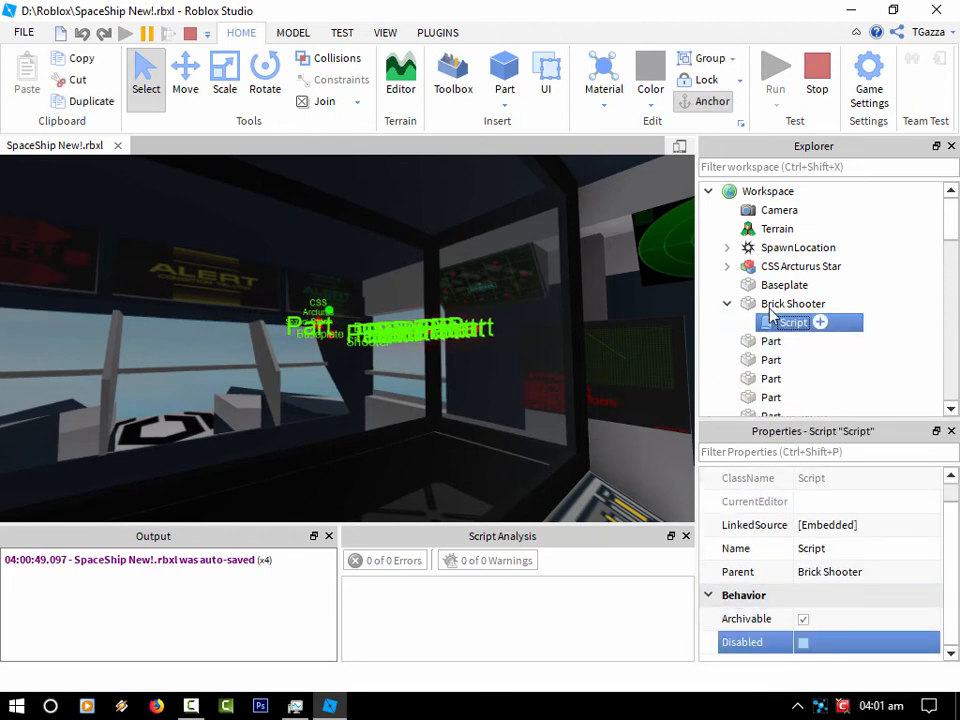
left_click(793, 303)
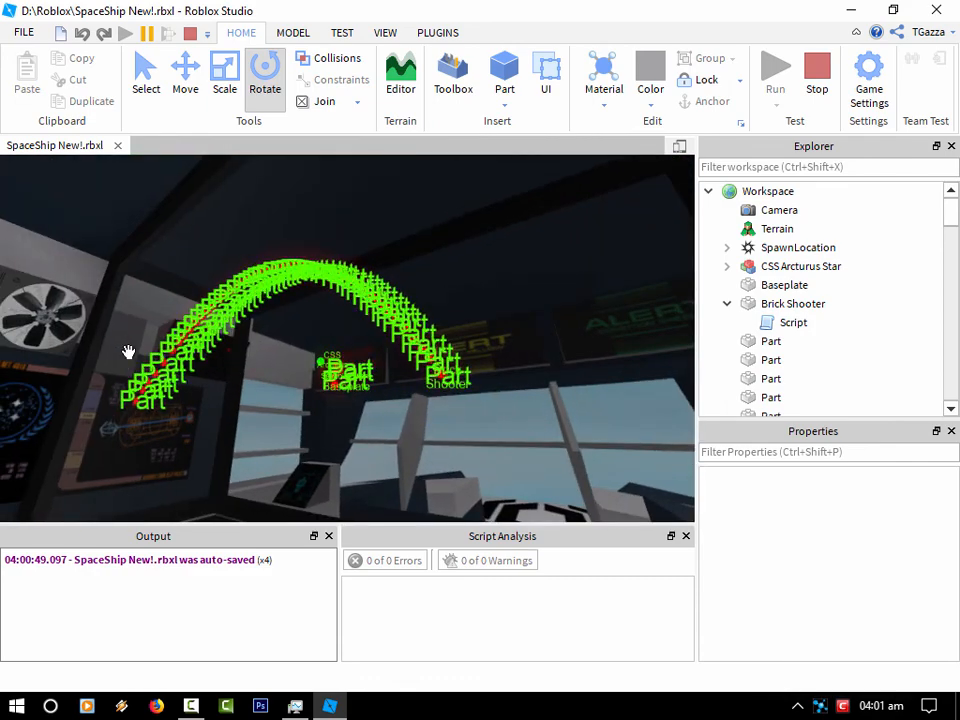
left_click(793, 322)
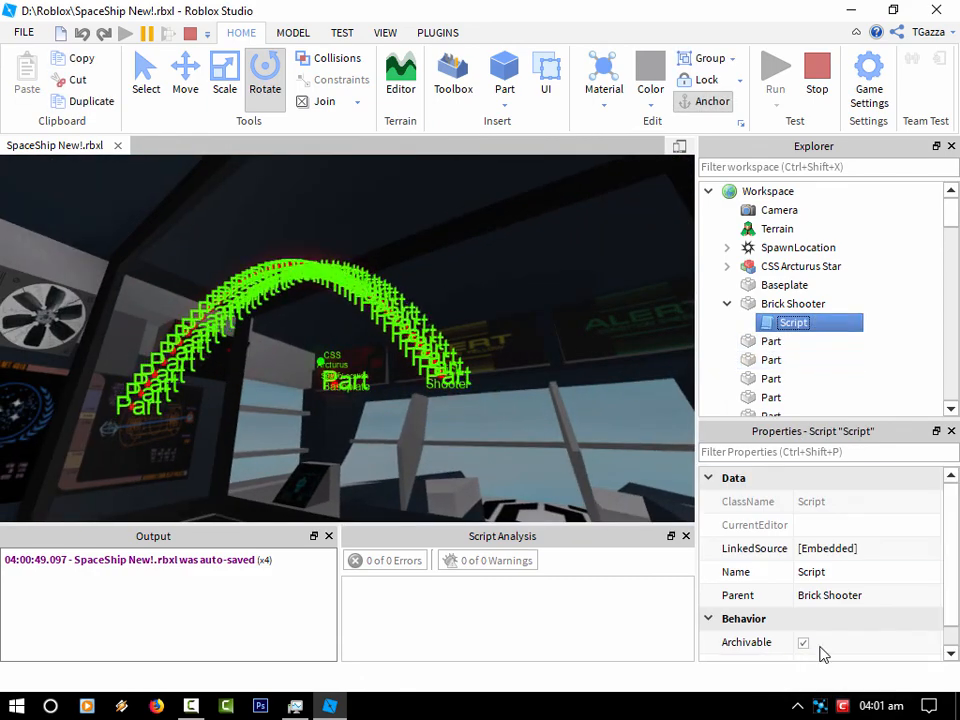
left_click(803, 641)
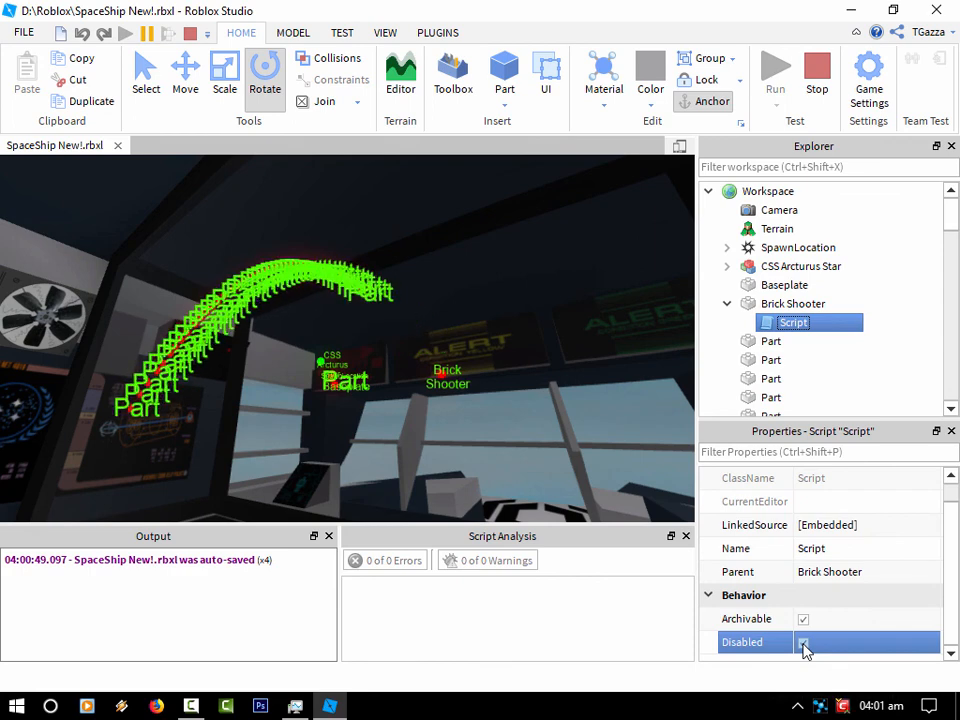